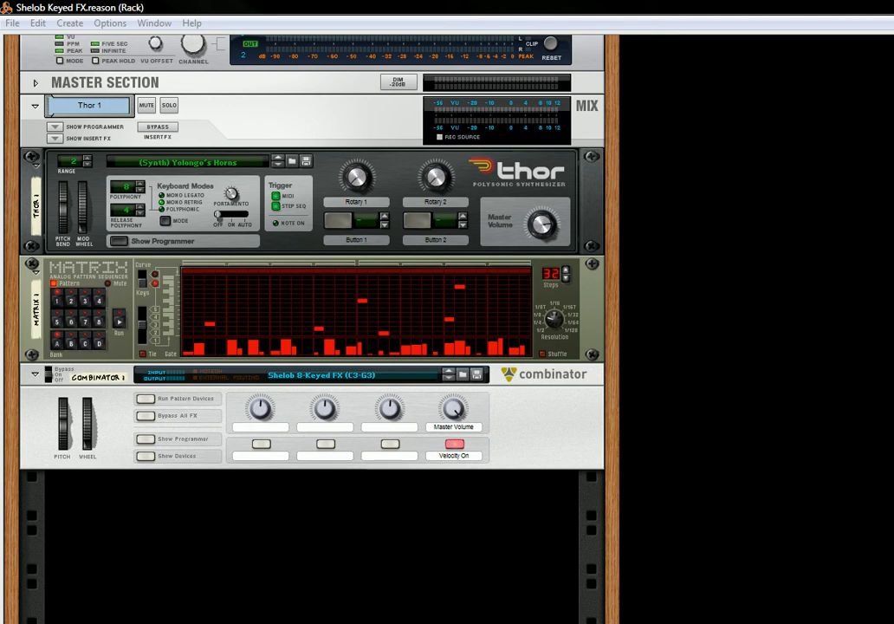
mouse_move(143, 465)
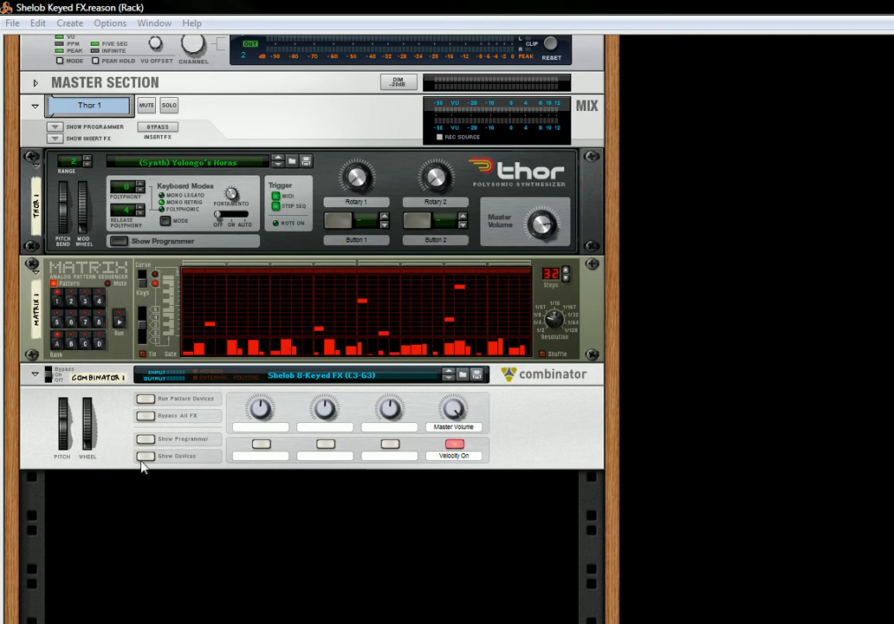
mouse_move(147, 456)
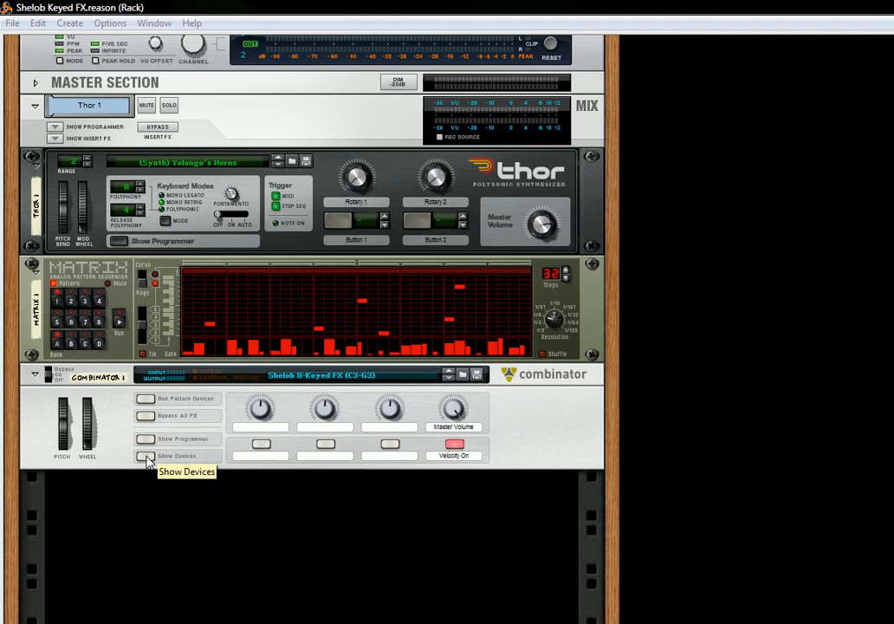
Step: Show the 8-Keyed FX combinator's devices and unfold the keyed FX splitter's channel settings
left_click(146, 455)
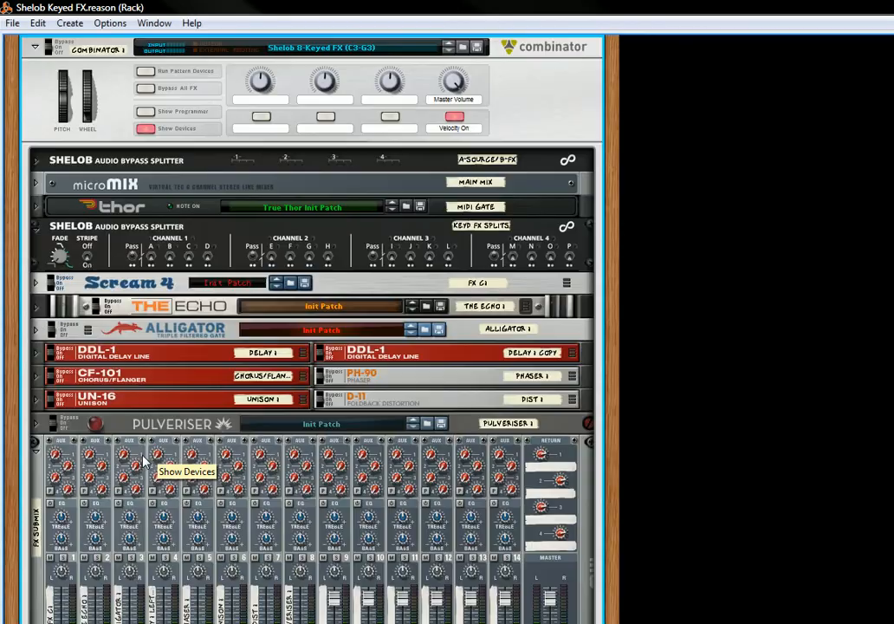
scroll("down", 3)
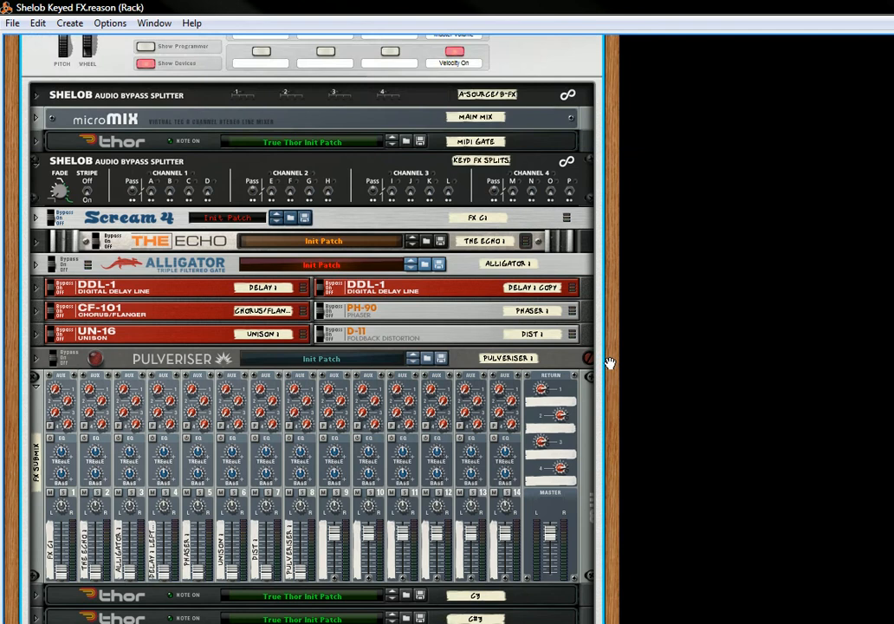
scroll("down", 3)
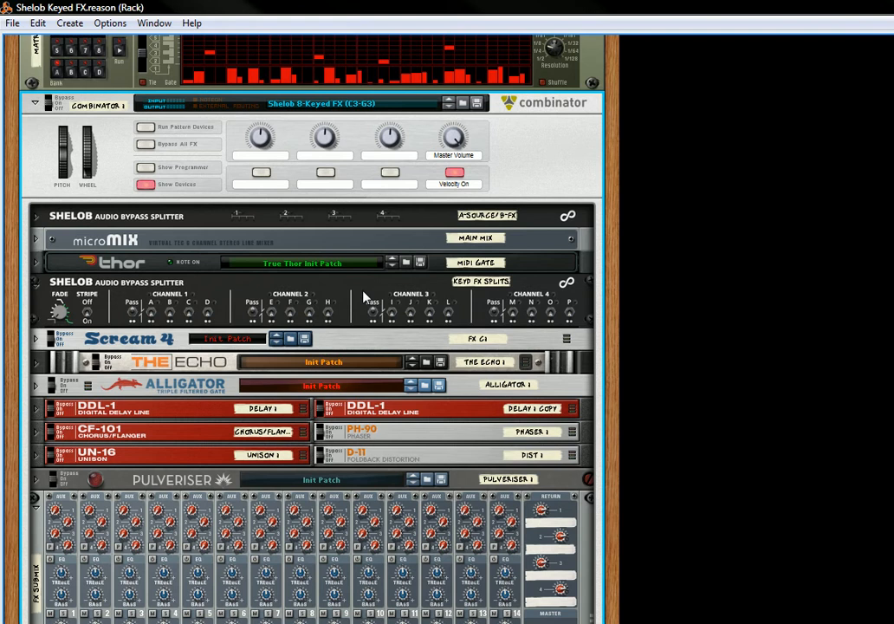
mouse_move(590, 307)
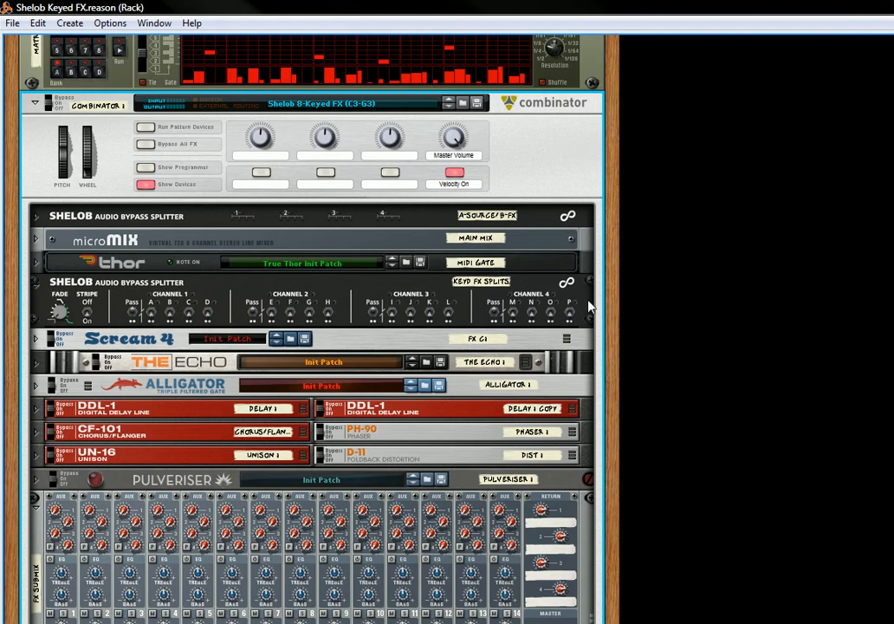
mouse_move(349, 309)
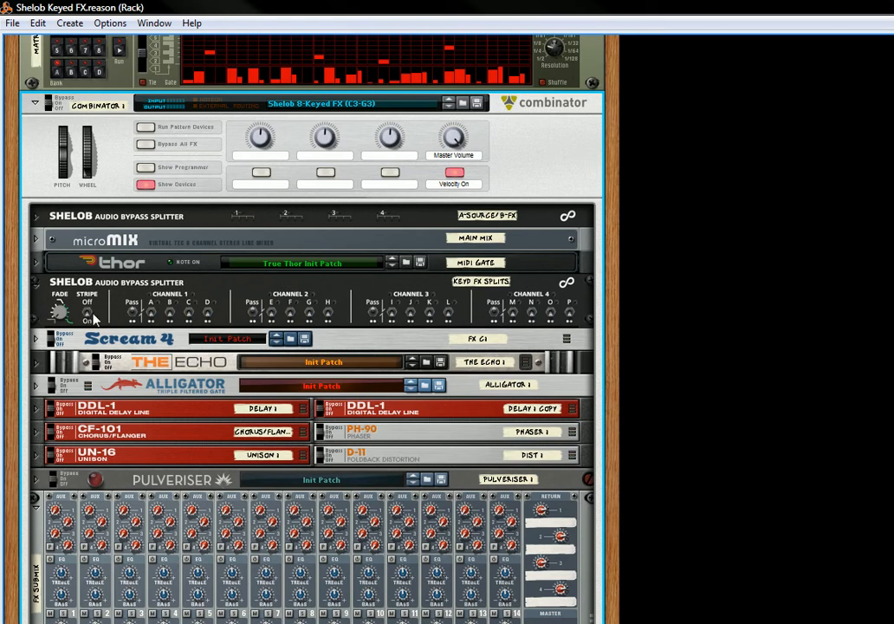
mouse_move(93, 321)
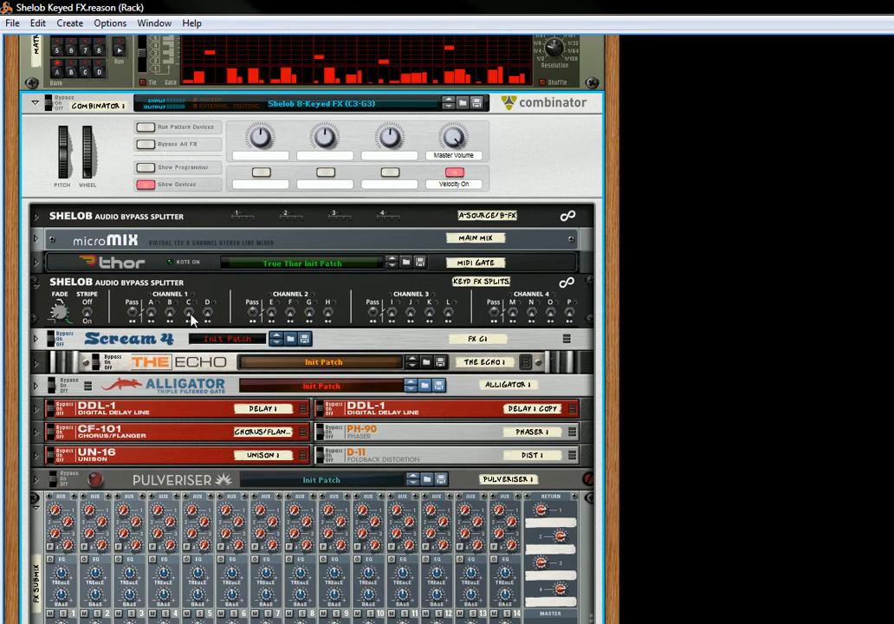
mouse_move(93, 318)
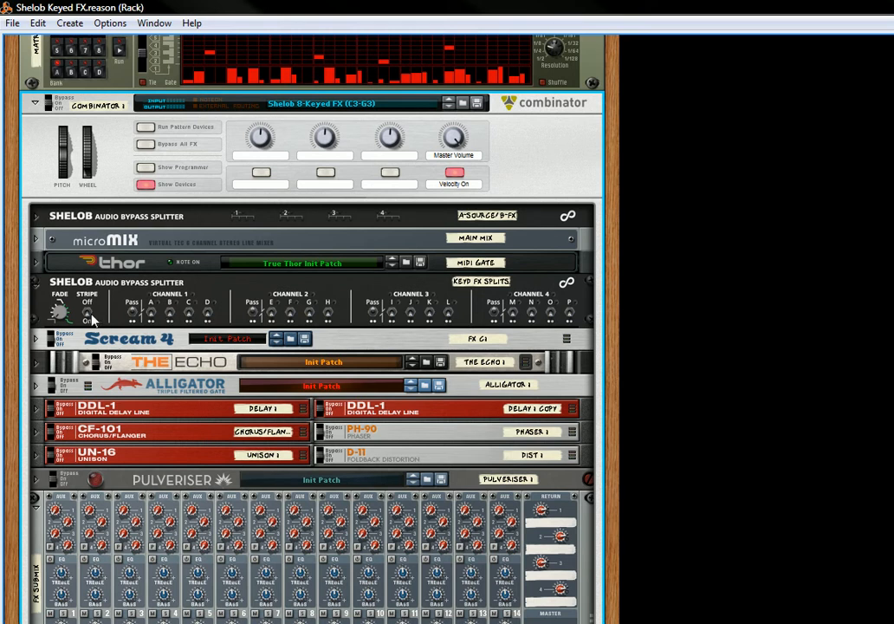
mouse_move(219, 305)
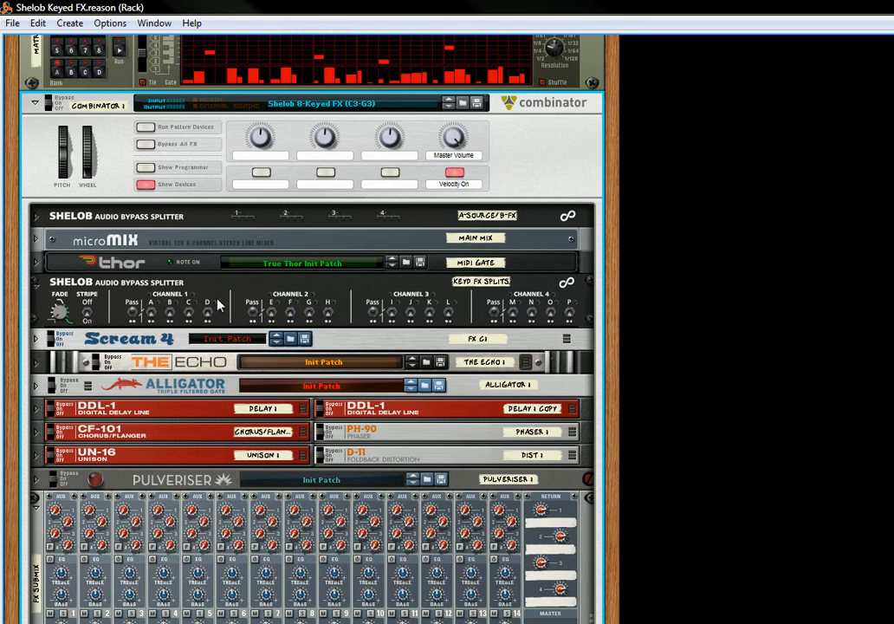
mouse_move(417, 309)
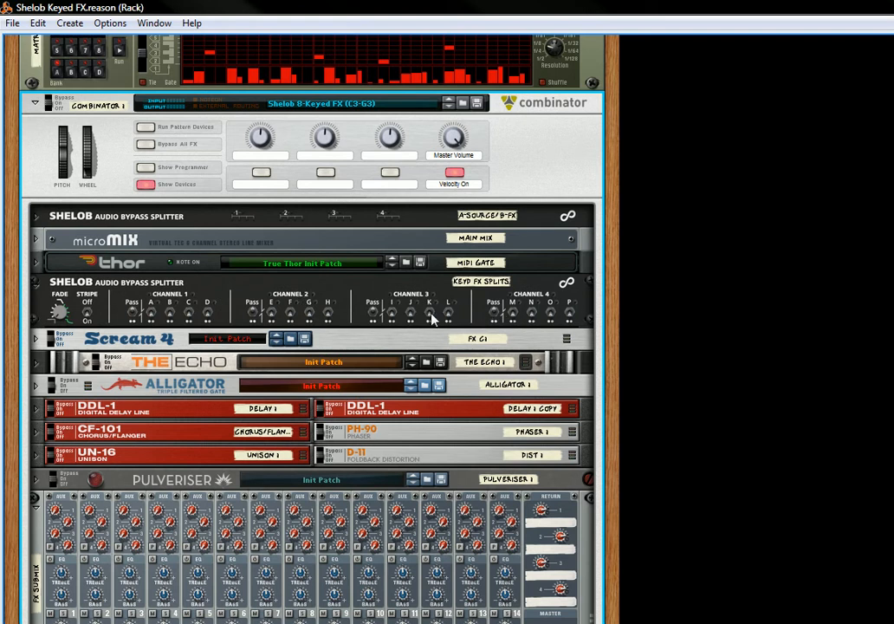
mouse_move(140, 320)
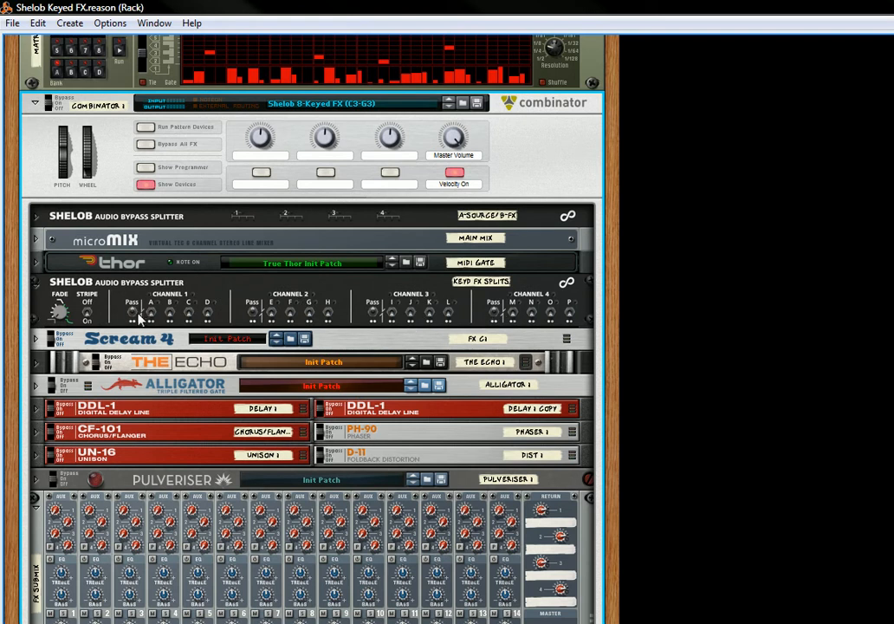
mouse_move(490, 320)
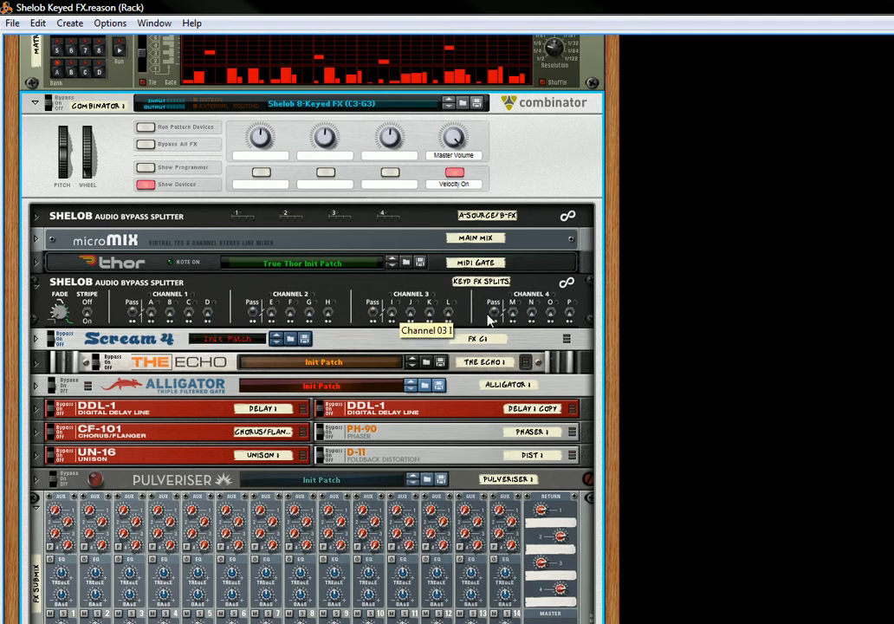
mouse_move(232, 321)
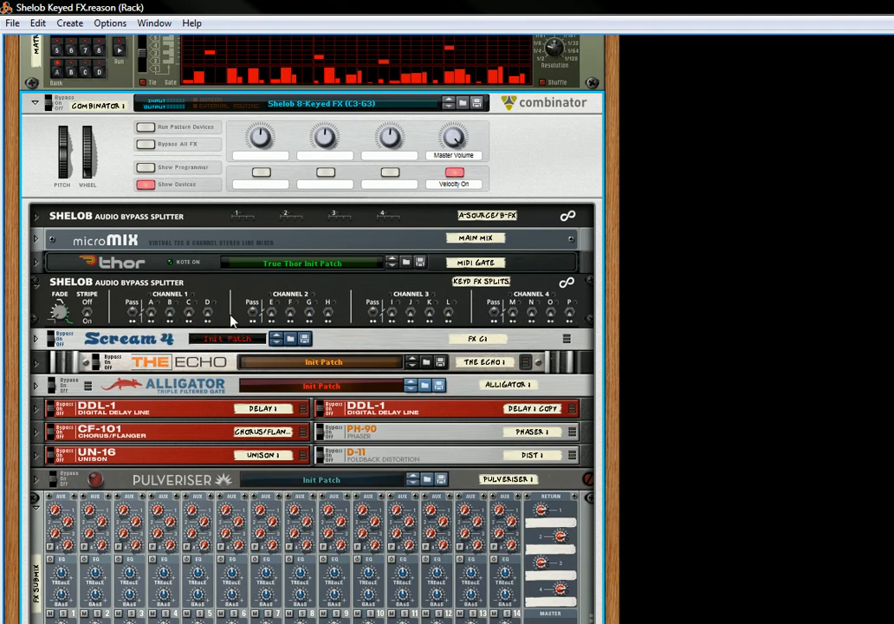
mouse_move(84, 316)
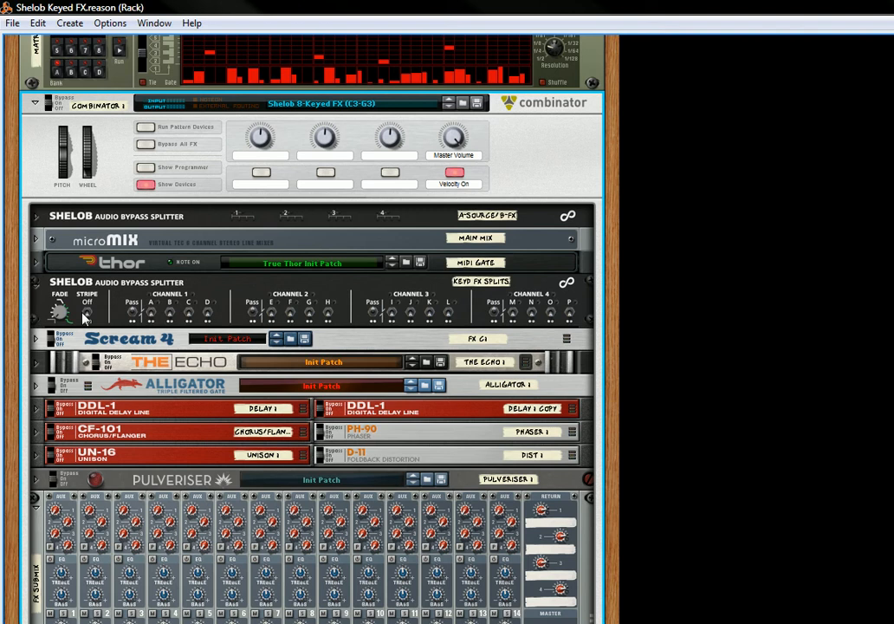
left_click(87, 321)
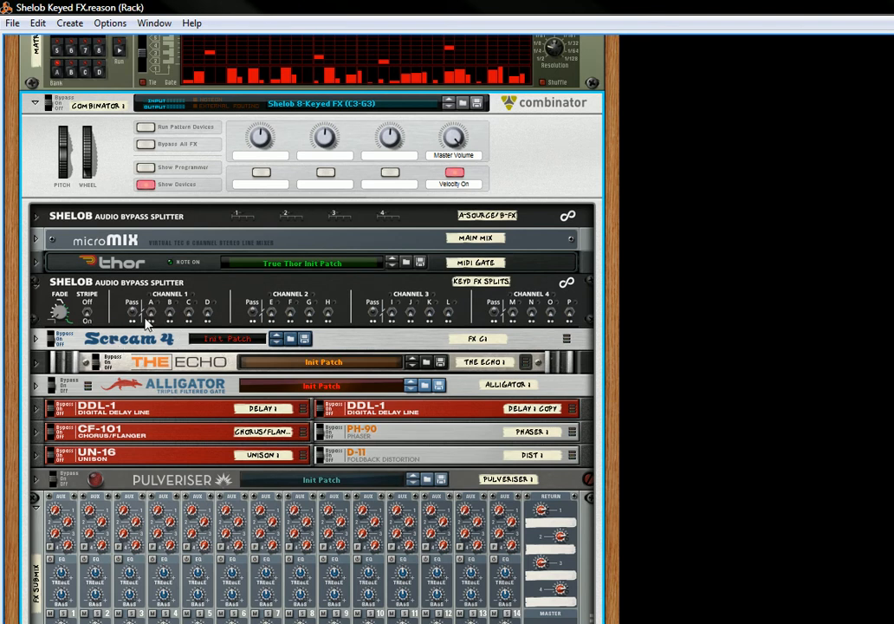
mouse_move(134, 316)
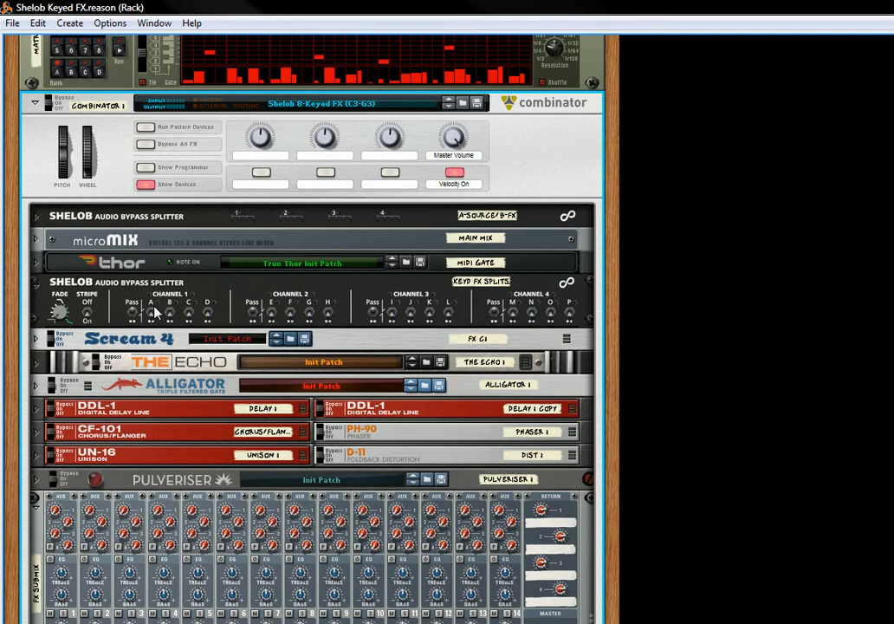
mouse_move(165, 315)
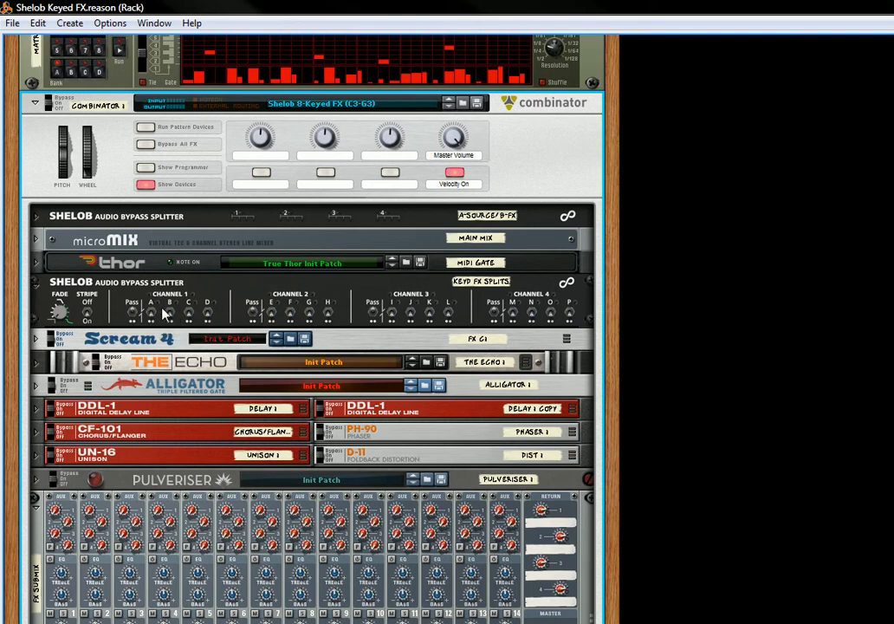
mouse_move(574, 309)
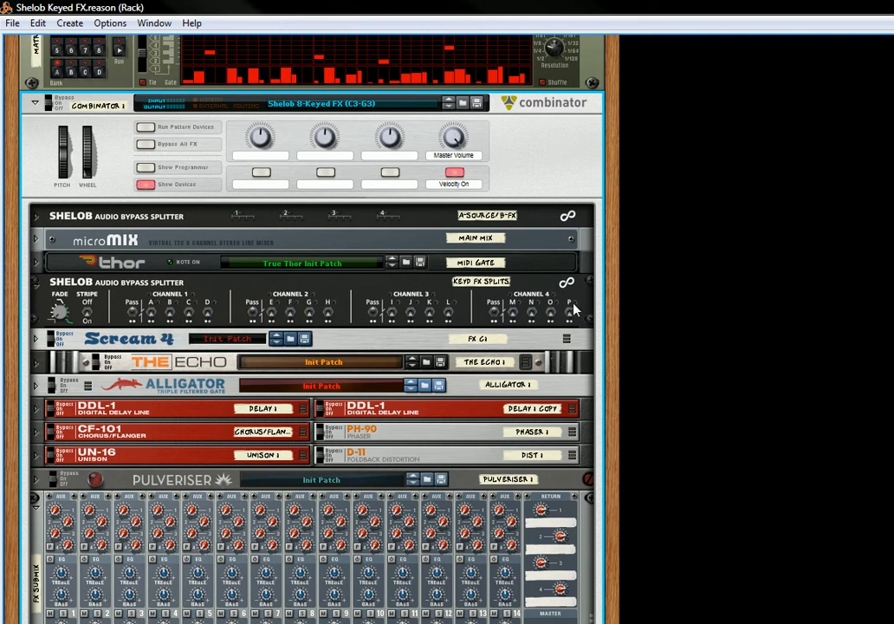
mouse_move(367, 327)
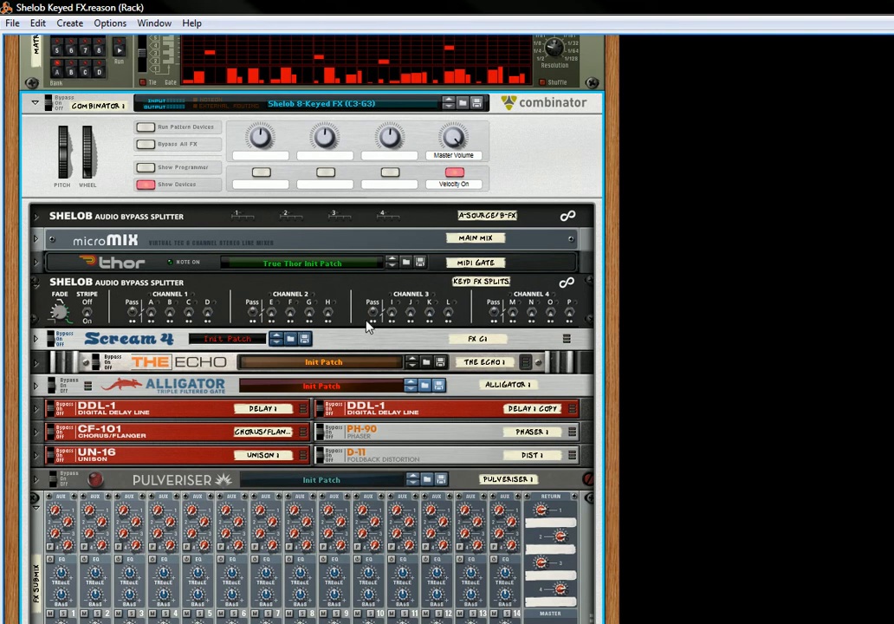
mouse_move(201, 374)
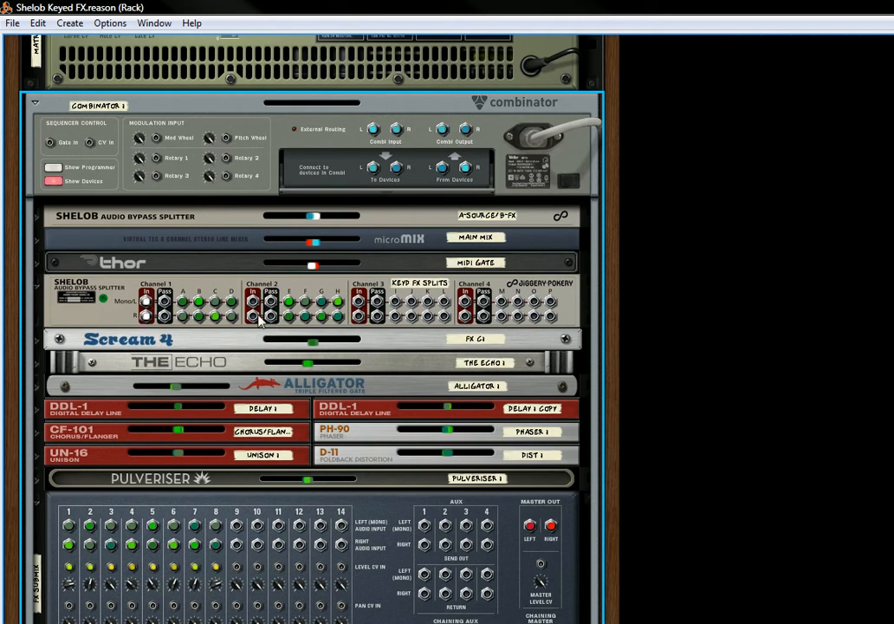
mouse_move(256, 316)
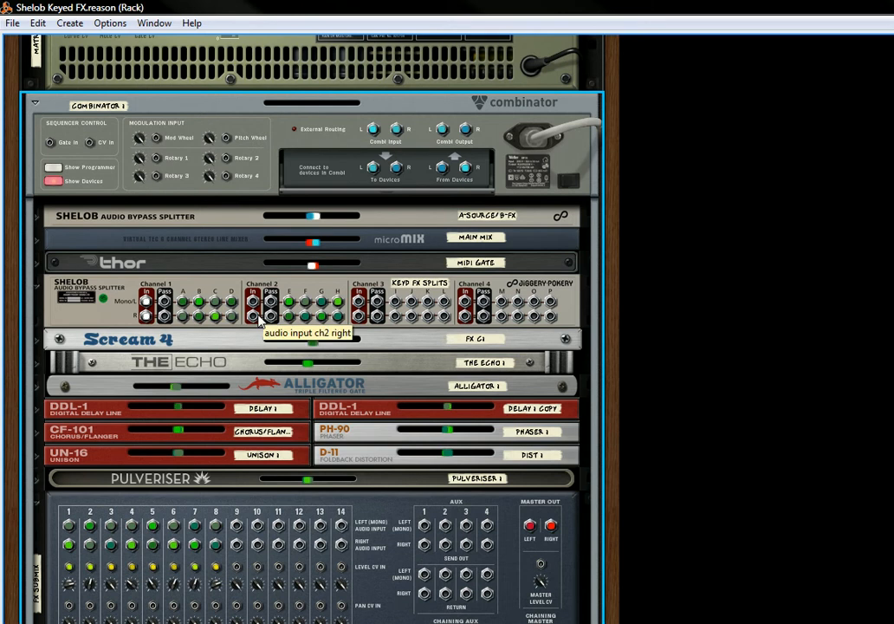
mouse_move(147, 303)
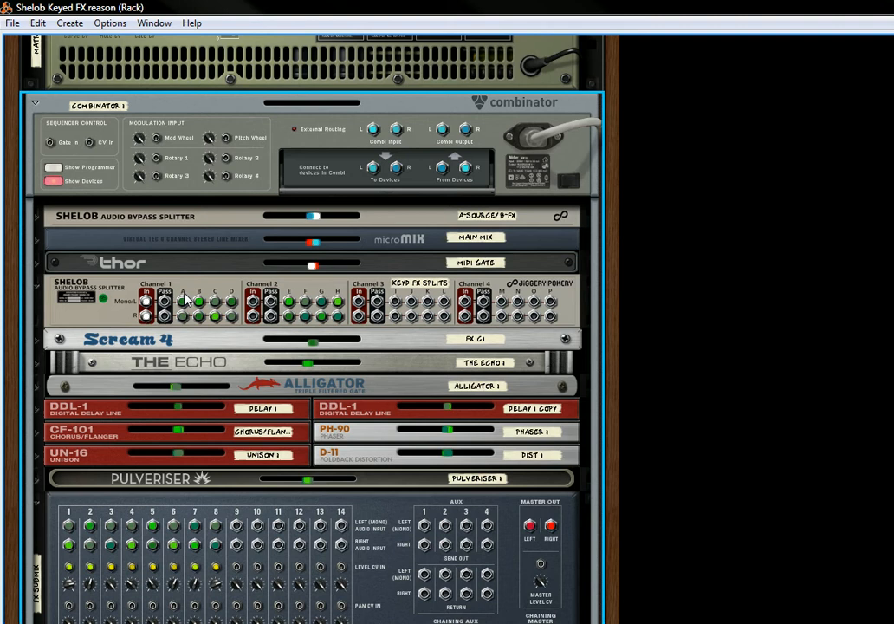
mouse_move(182, 303)
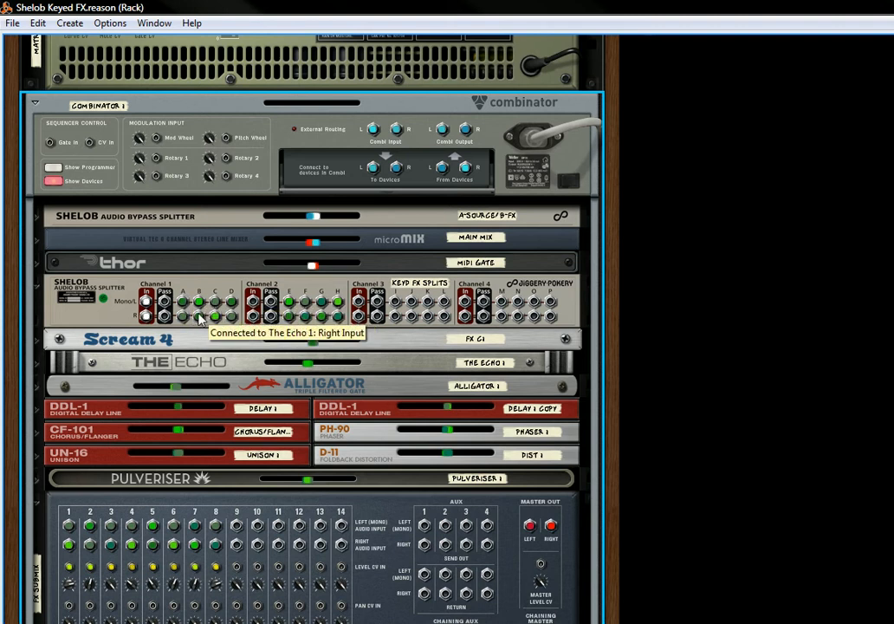
mouse_move(241, 307)
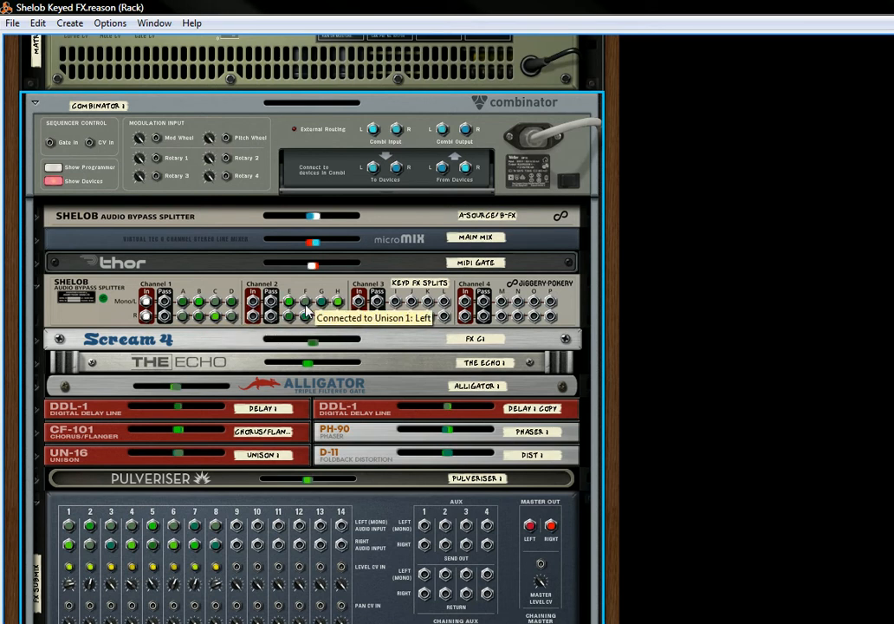
mouse_move(581, 312)
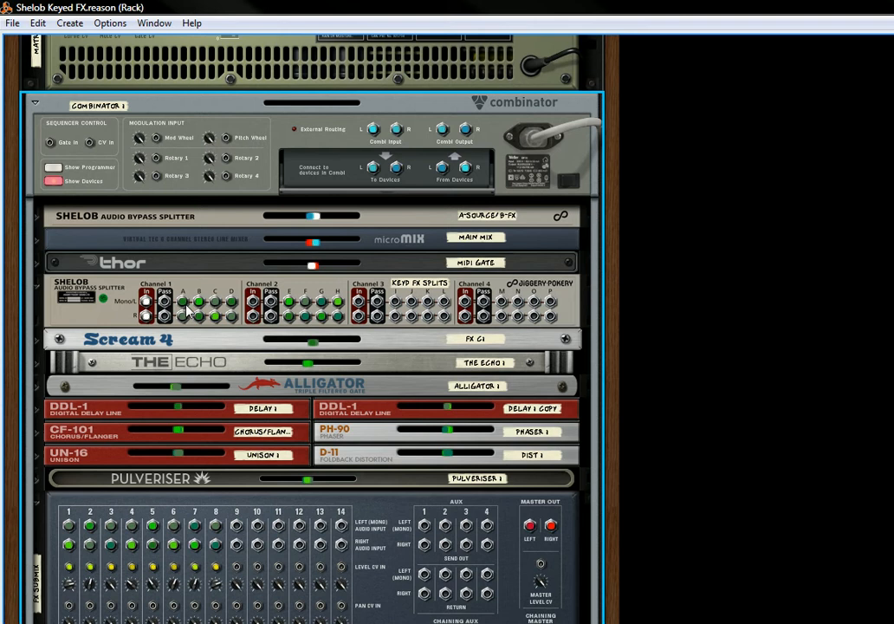
mouse_move(253, 327)
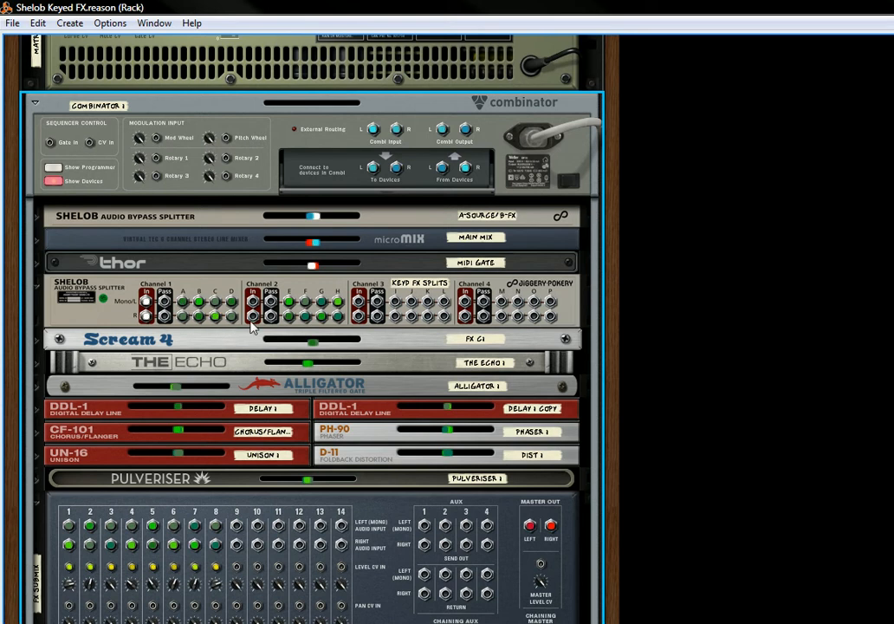
mouse_move(313, 346)
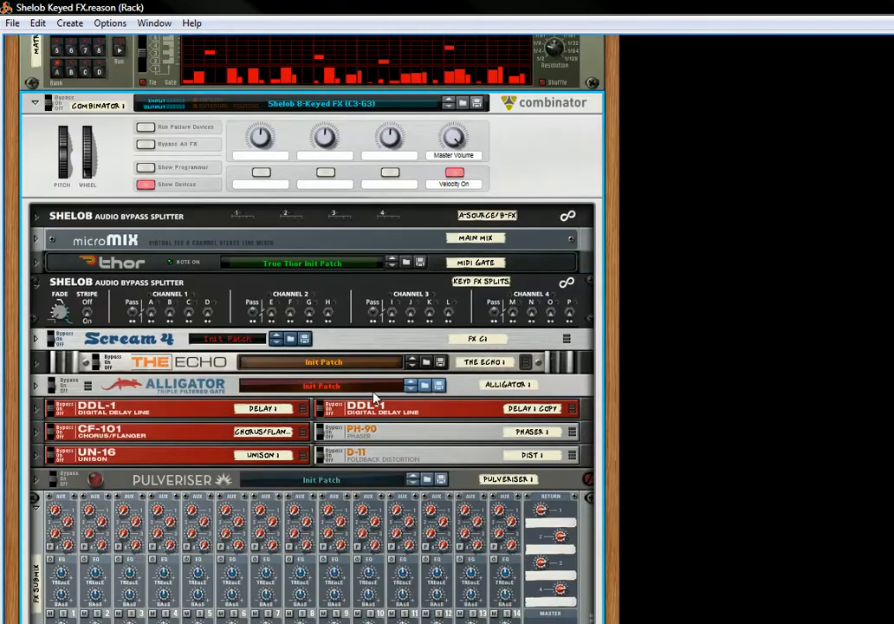
scroll("down", 3)
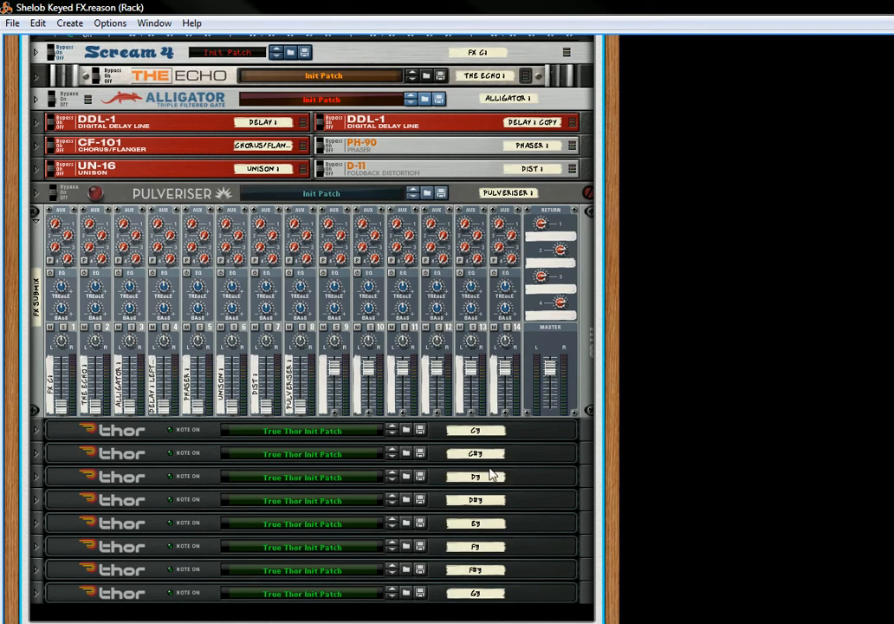
mouse_move(440, 453)
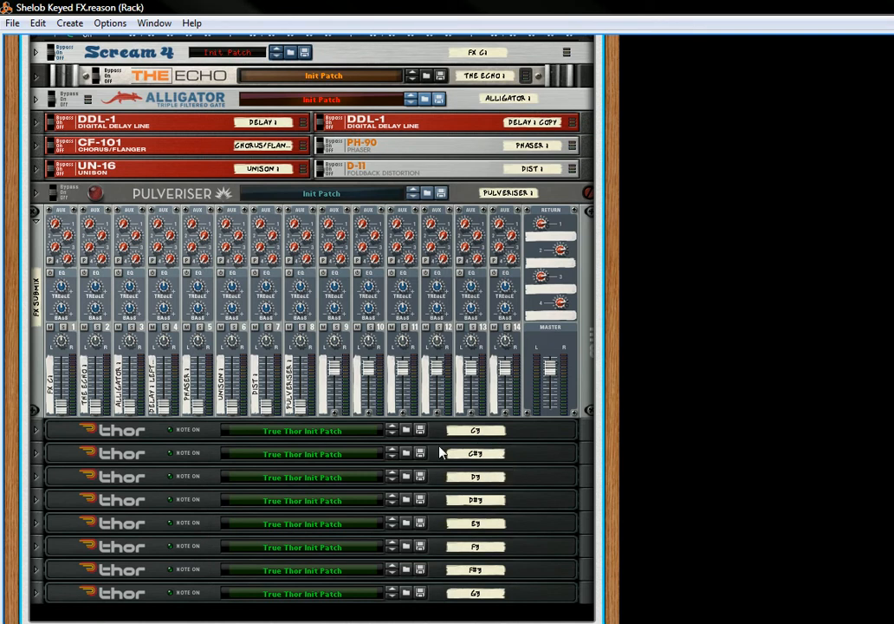
mouse_move(357, 392)
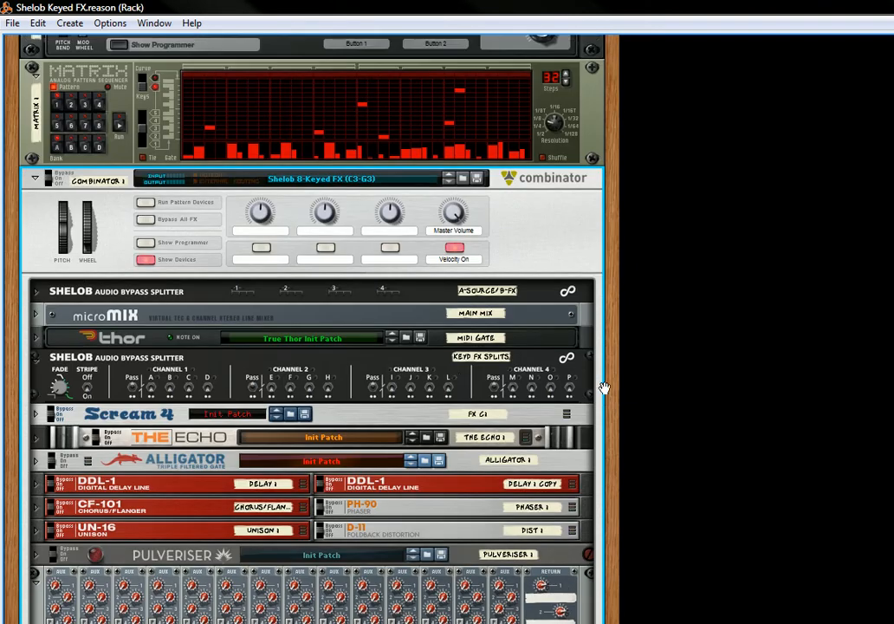
mouse_move(145, 252)
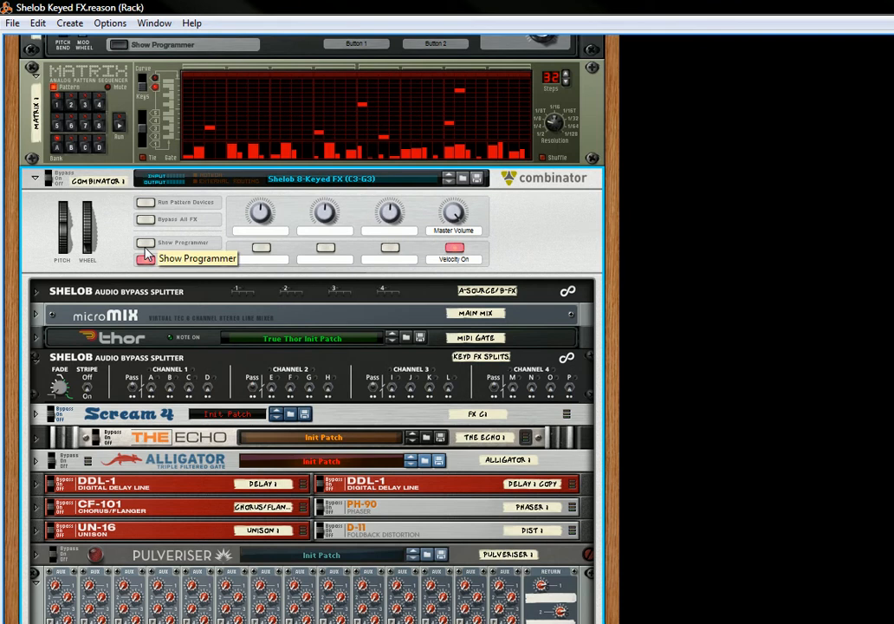
Step: Show the Combinator programmer with its key mapping and modulation routing
left_click(146, 258)
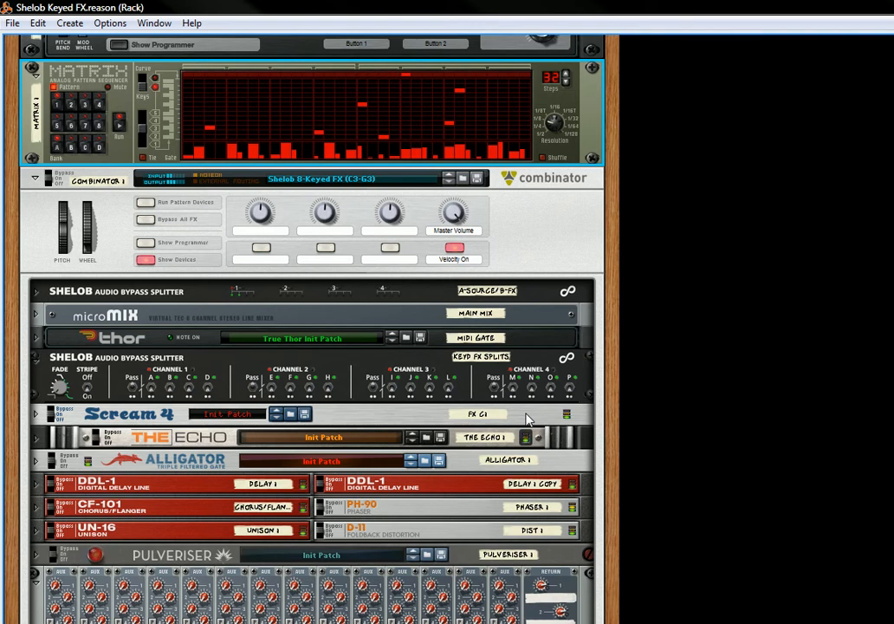
mouse_move(554, 378)
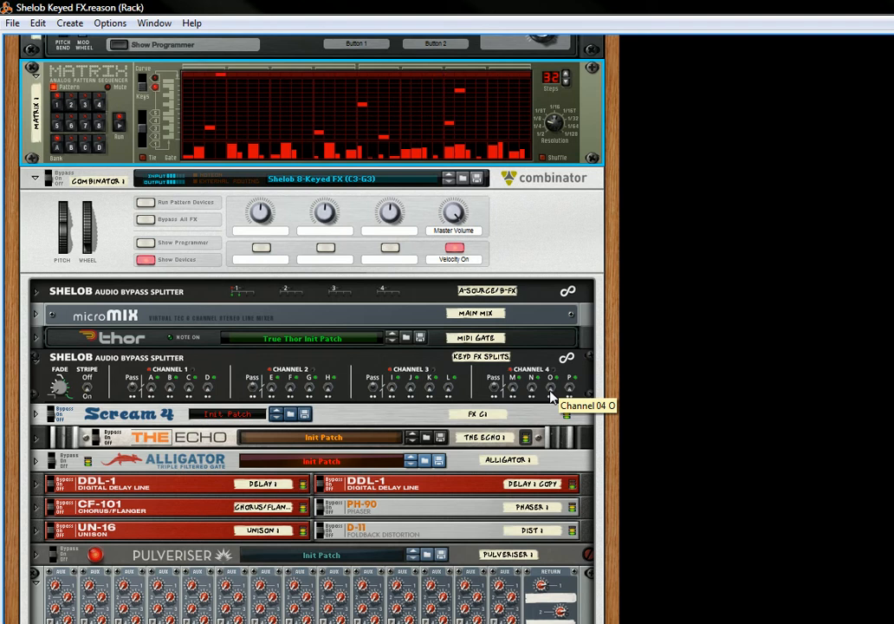
mouse_move(322, 197)
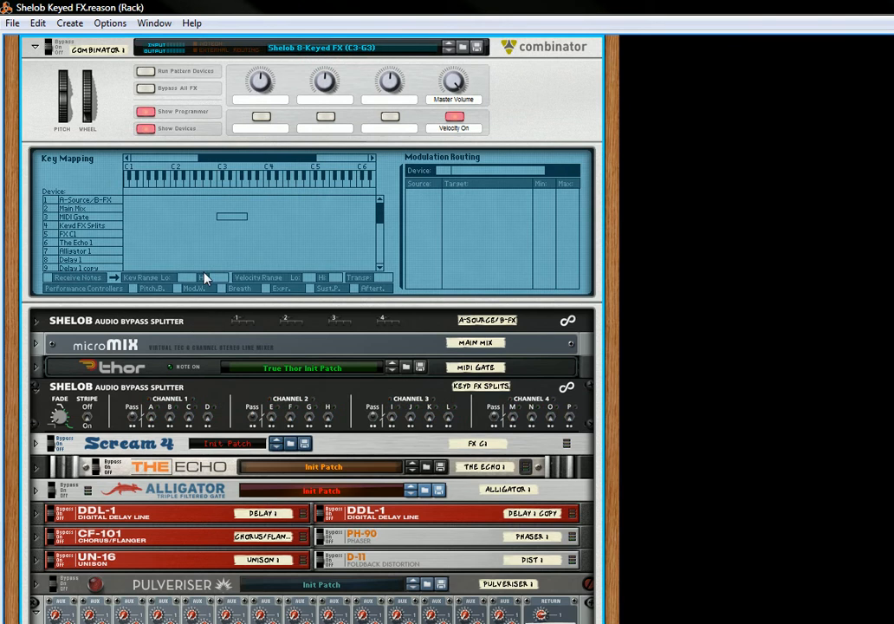
mouse_move(223, 187)
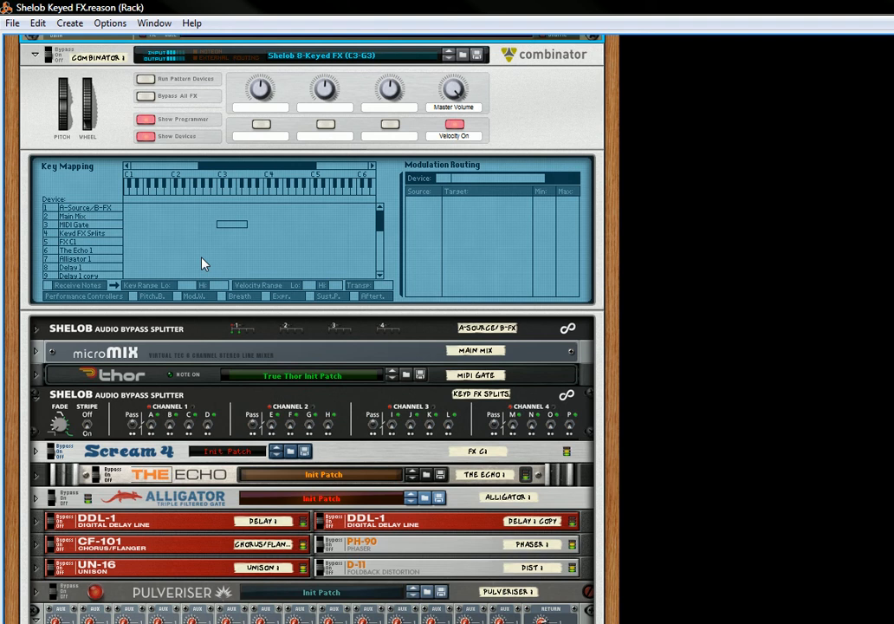
mouse_move(221, 188)
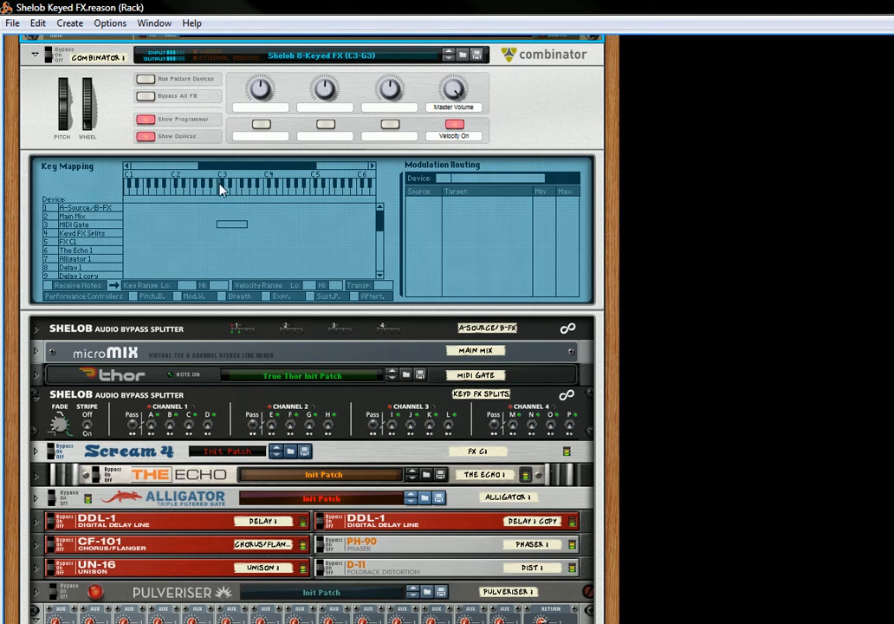
mouse_move(243, 237)
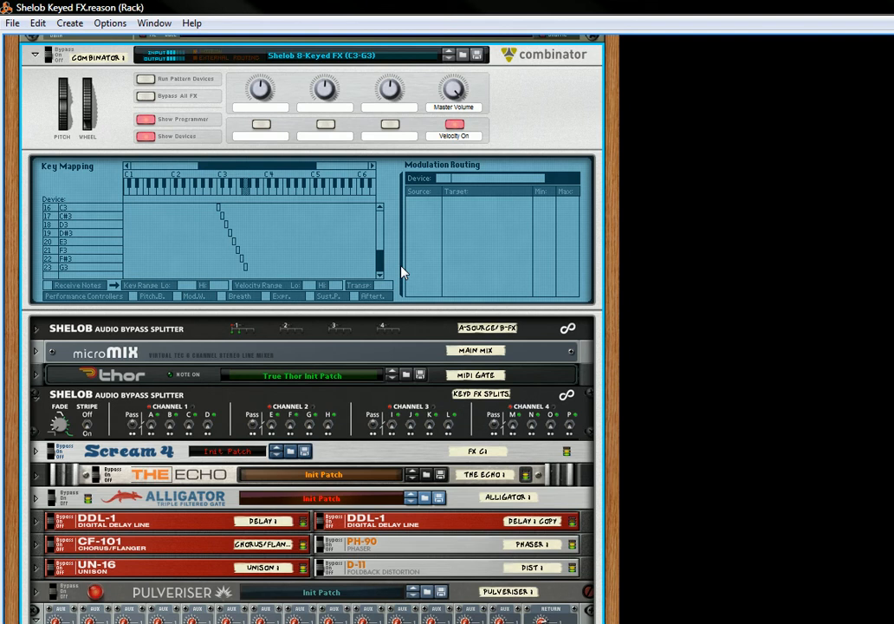
mouse_move(610, 134)
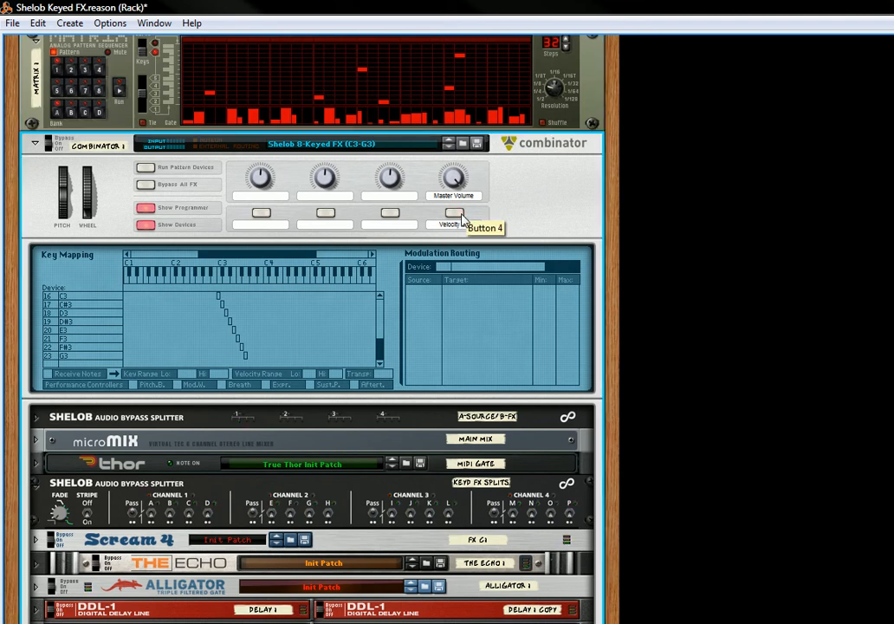
mouse_move(245, 268)
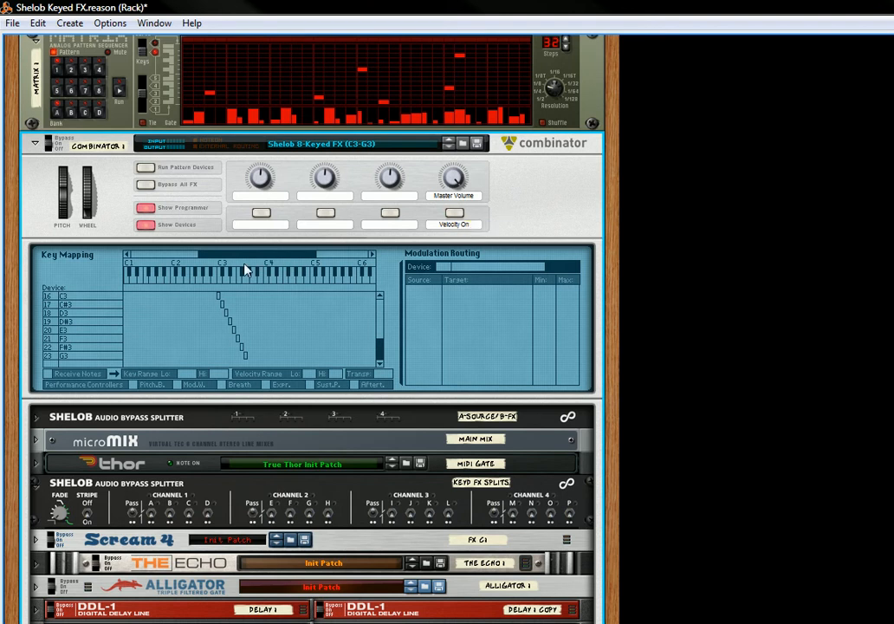
mouse_move(454, 213)
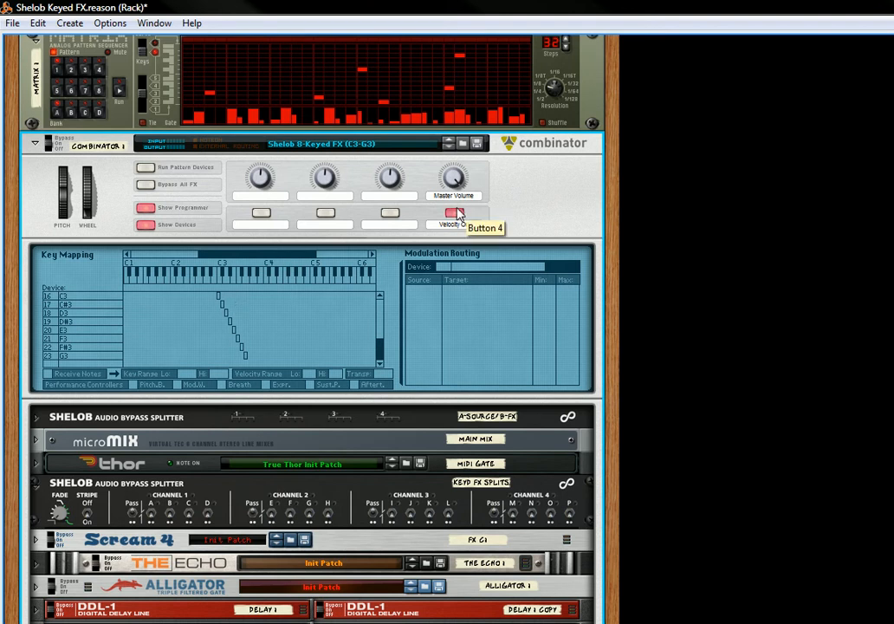
Step: Switch the Combinator's Button 4 (Velocity On) back on
left_click(453, 212)
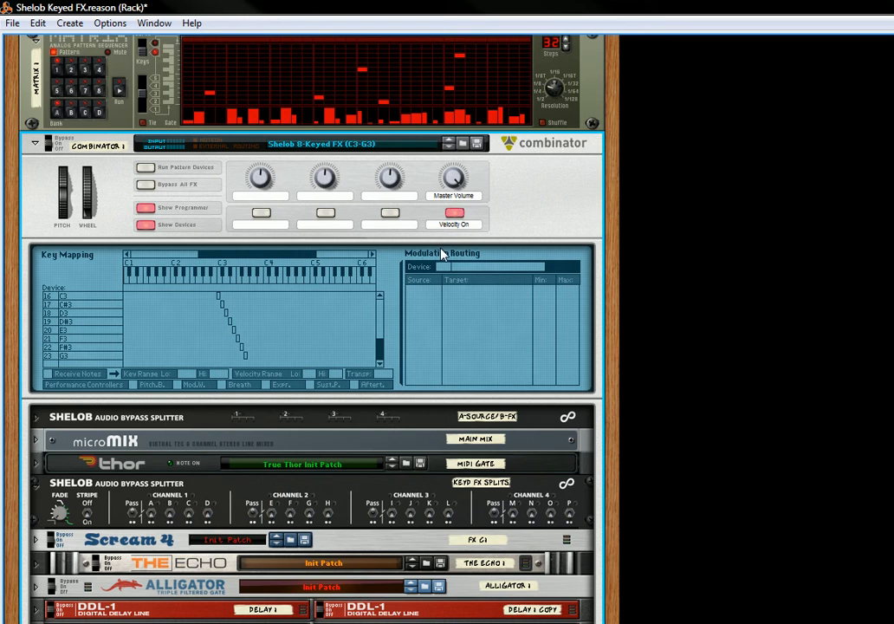
mouse_move(456, 189)
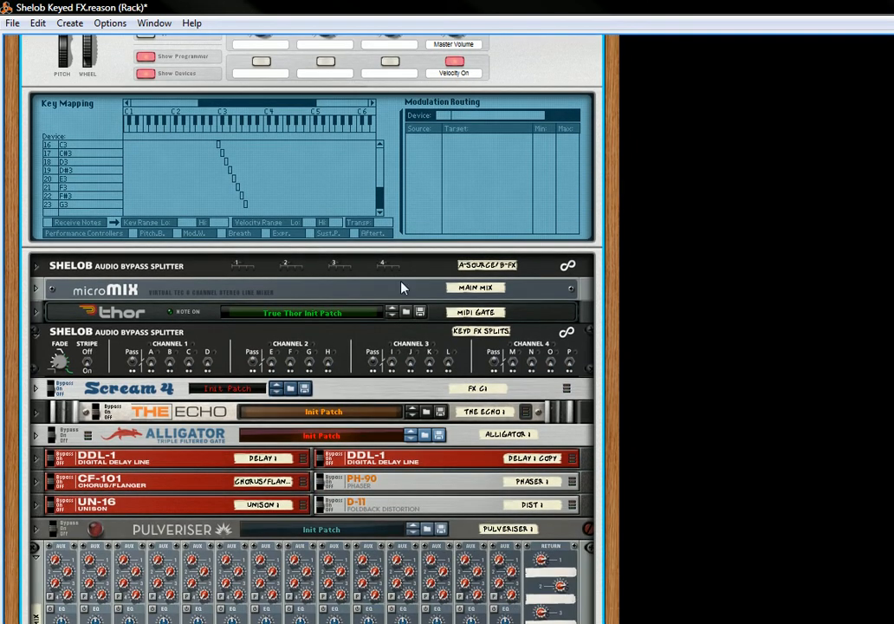
mouse_move(491, 270)
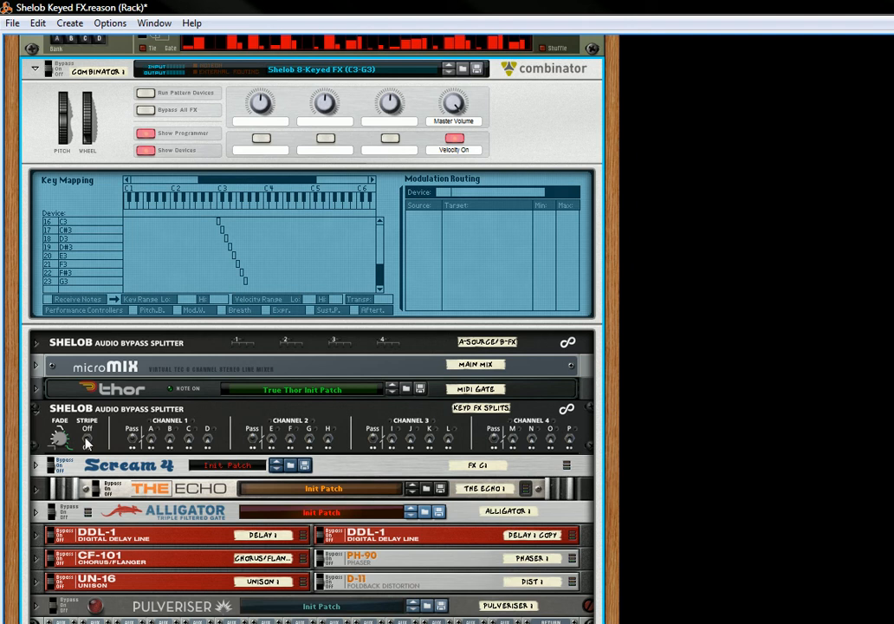
Step: Select the Keyd FX Splits Shelob splitter beneath the programmer
left_click(87, 449)
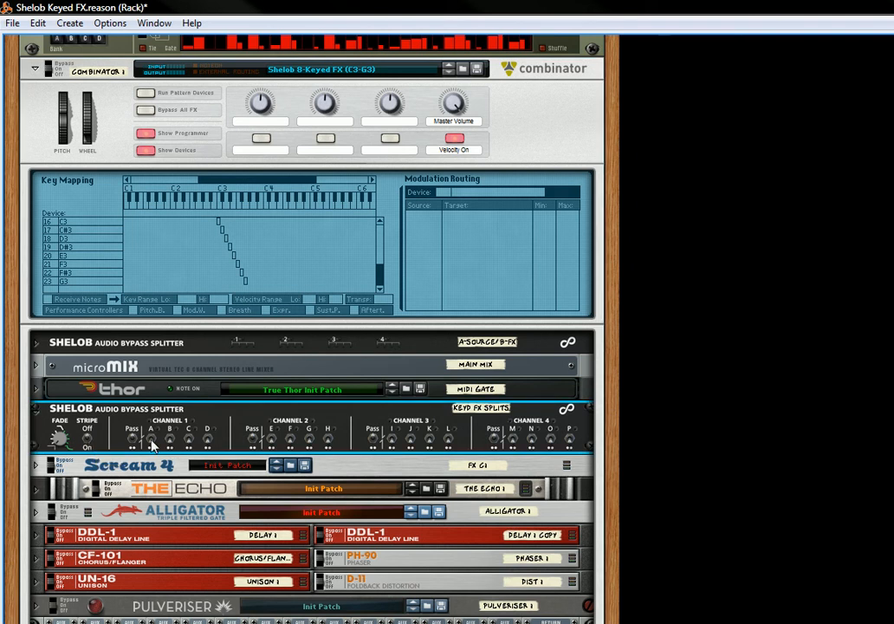
mouse_move(150, 440)
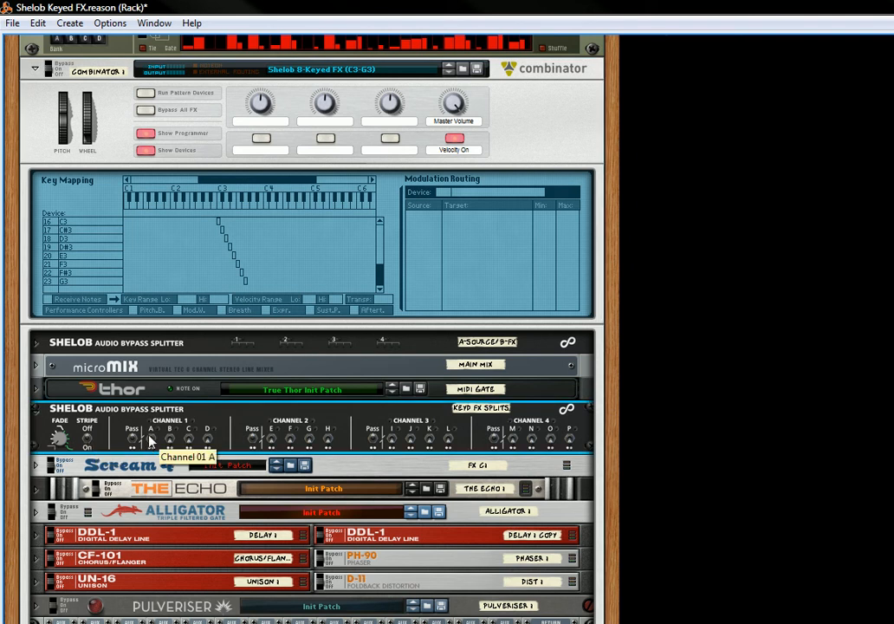
mouse_move(199, 434)
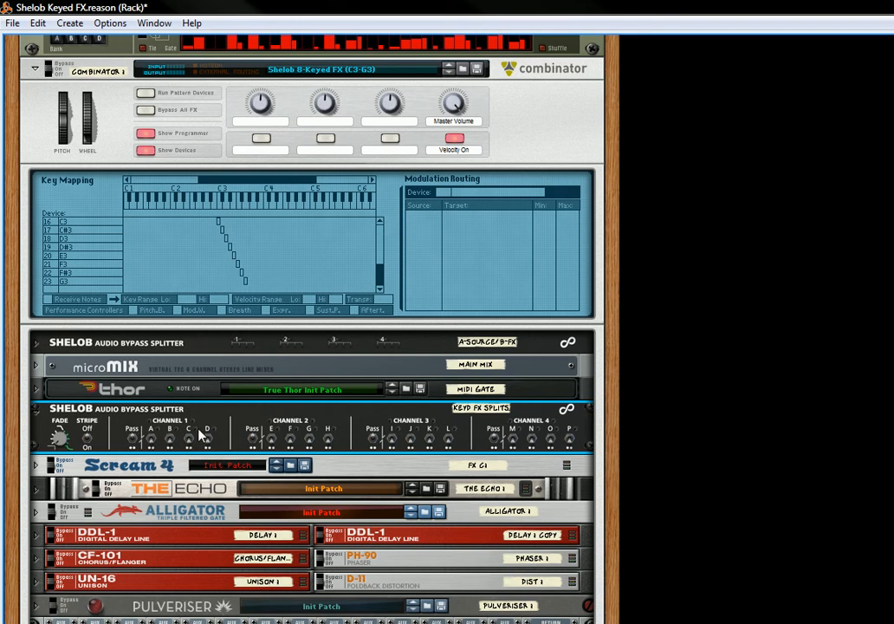
mouse_move(206, 435)
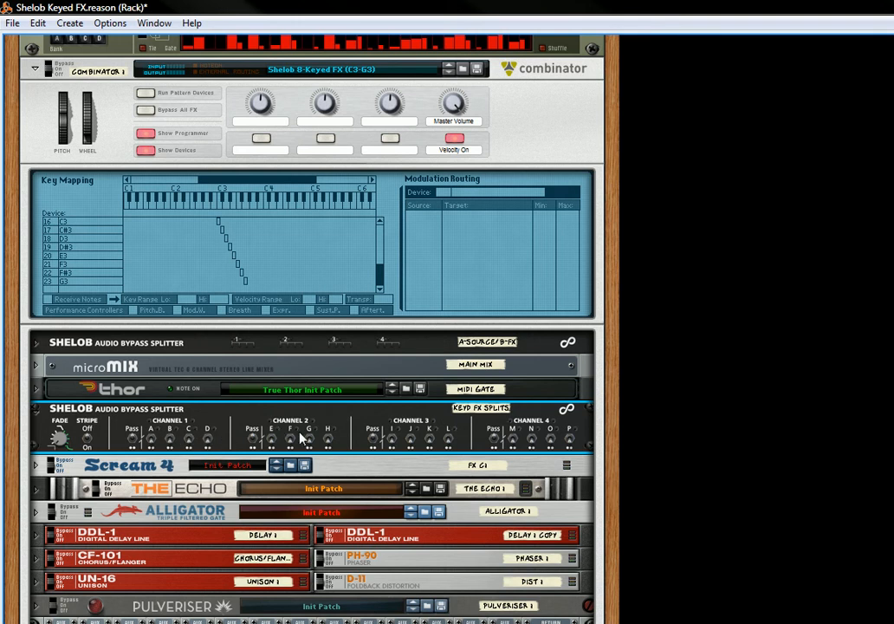
mouse_move(272, 257)
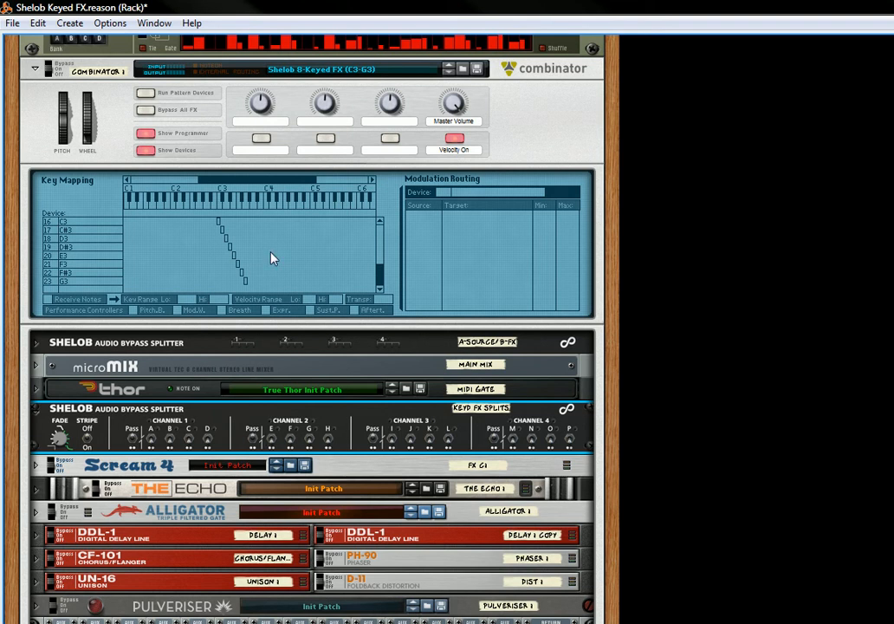
scroll("down", 3)
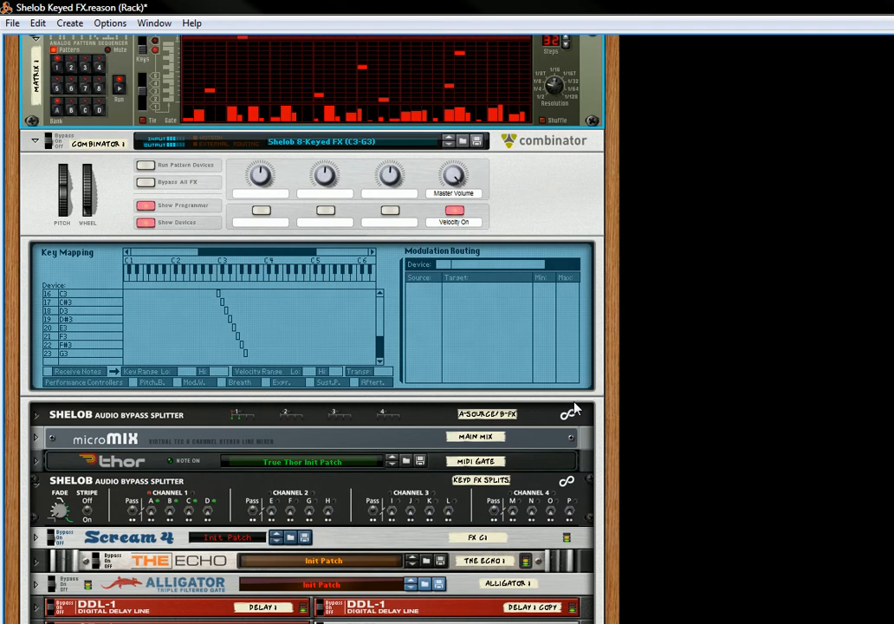
scroll("down", 3)
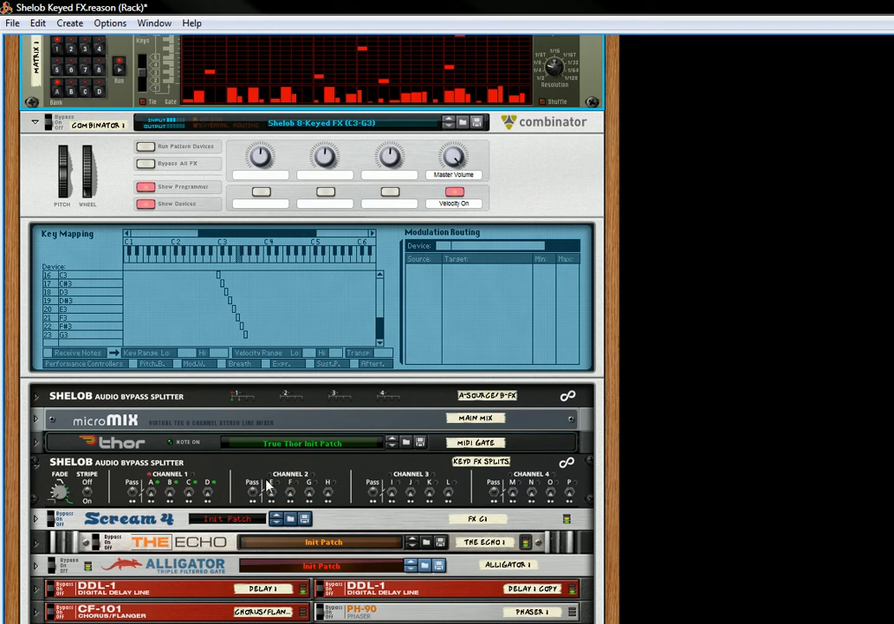
mouse_move(92, 505)
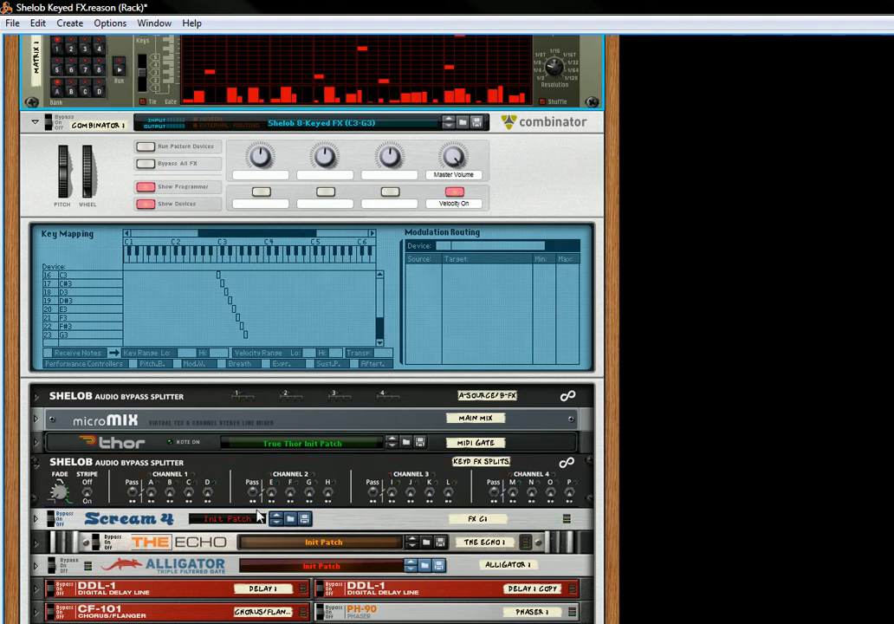
mouse_move(291, 494)
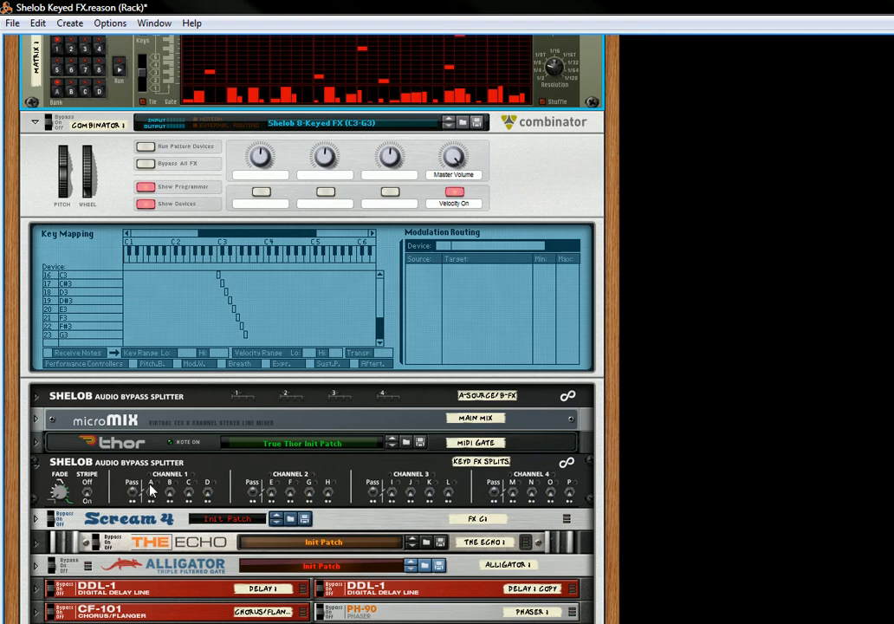
mouse_move(448, 489)
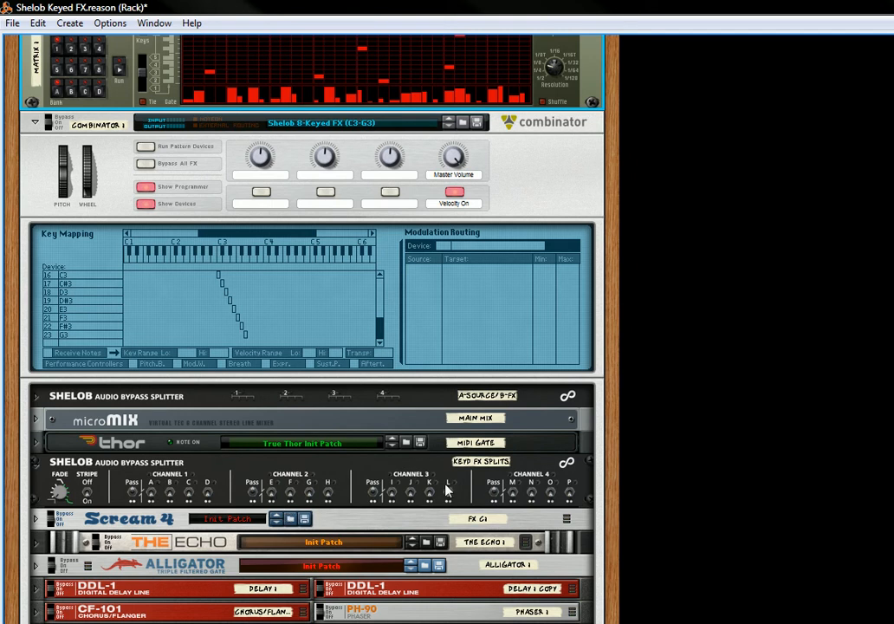
mouse_move(596, 483)
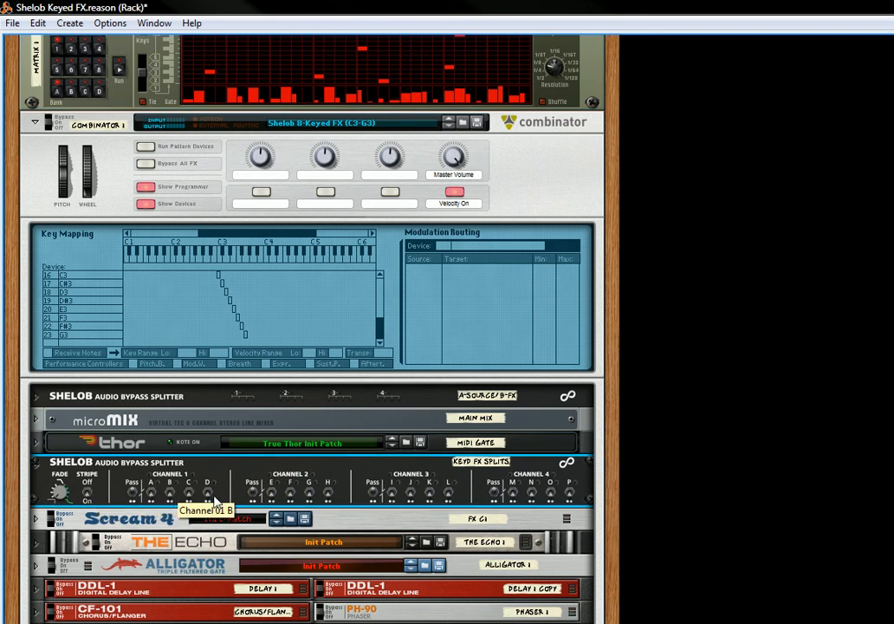
mouse_move(322, 509)
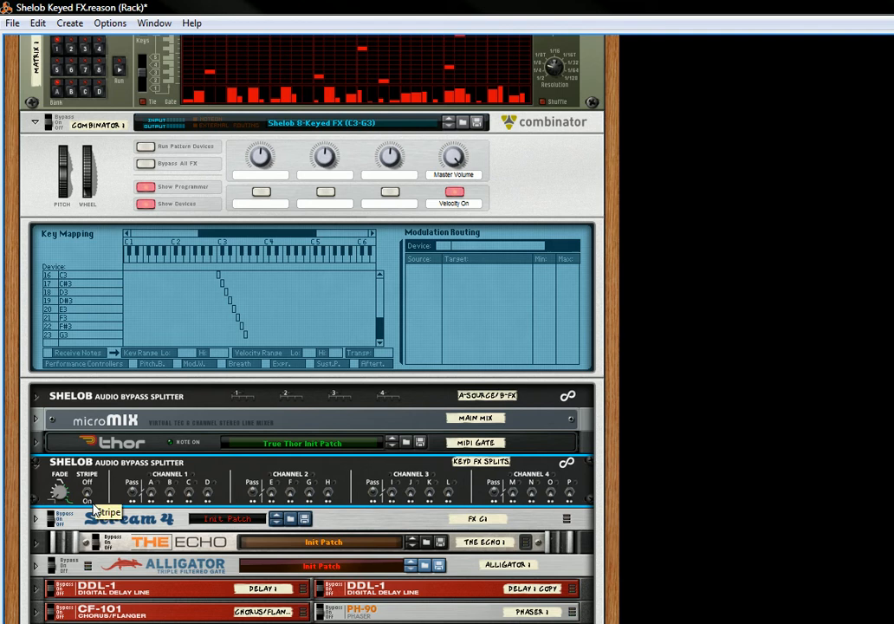
scroll("down", 3)
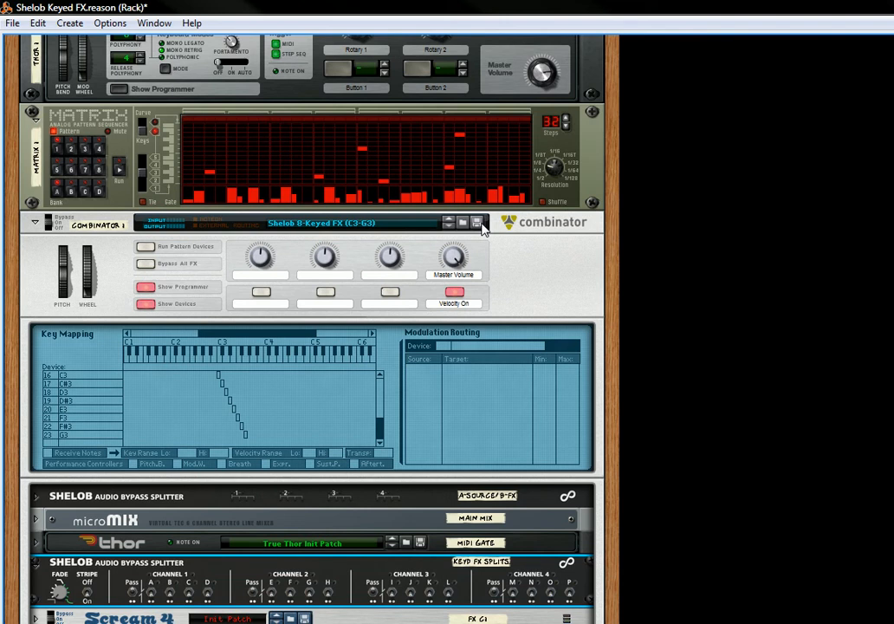
mouse_move(463, 223)
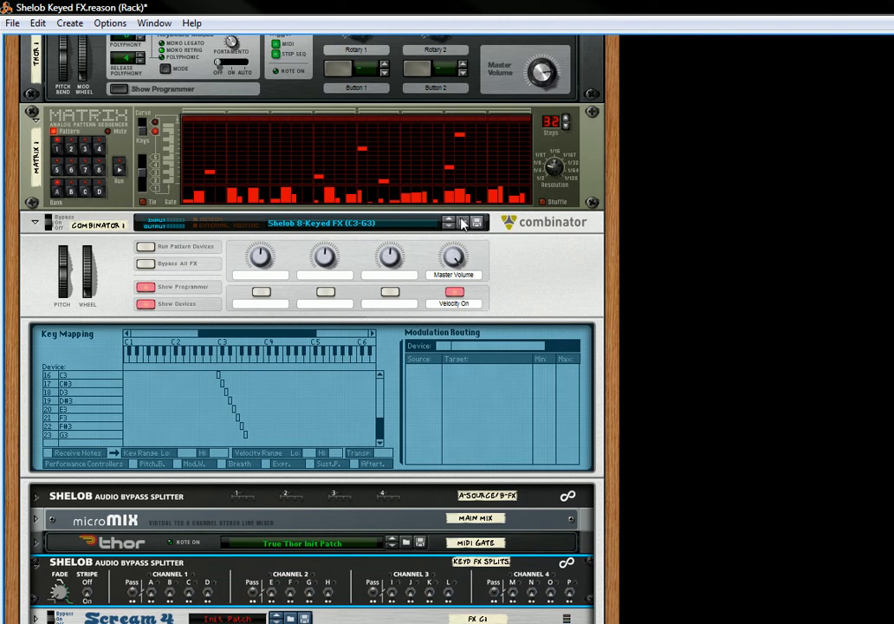
Step: Load Shelob Crossfades.cmb from the Finals folder into the combinator
left_click(448, 223)
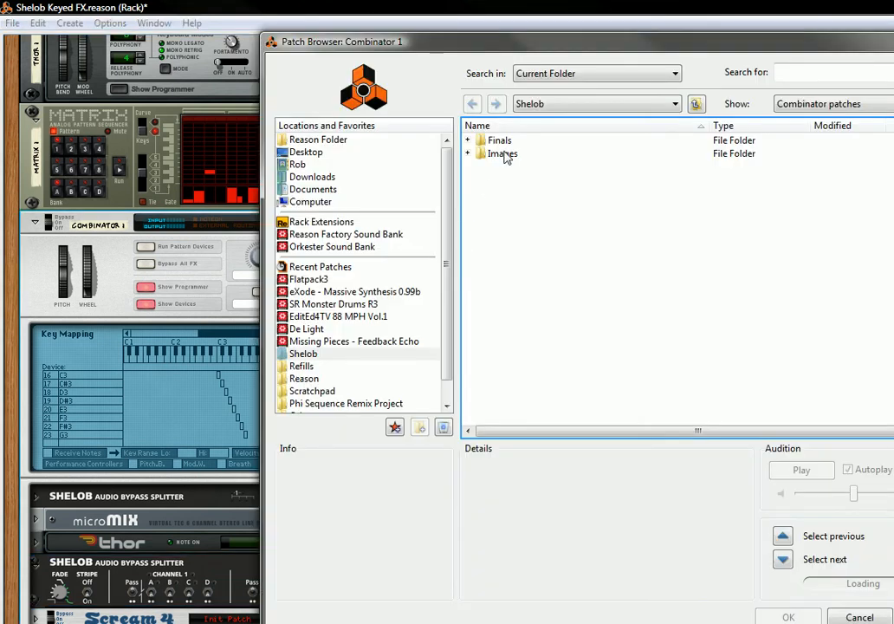
left_click(499, 140)
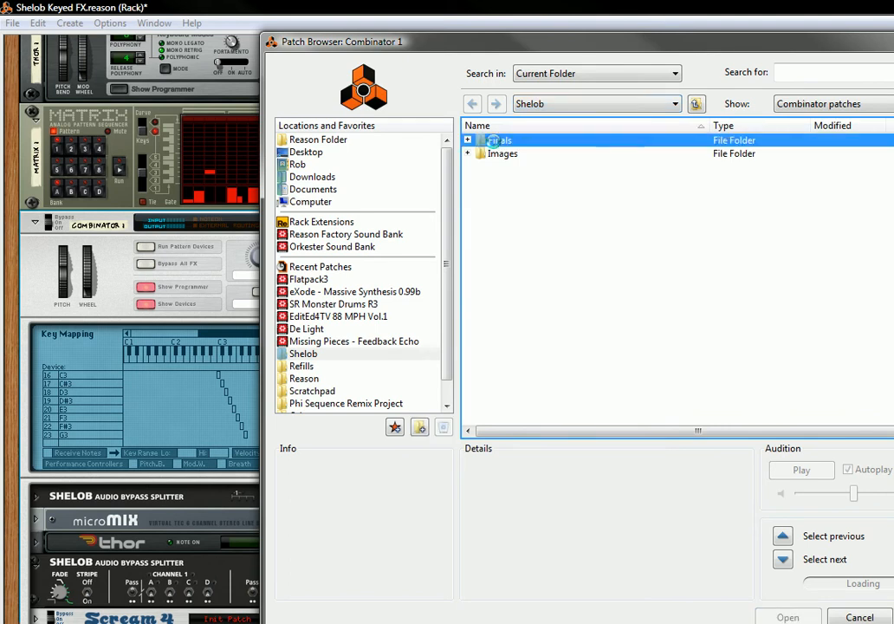
double_click(504, 139)
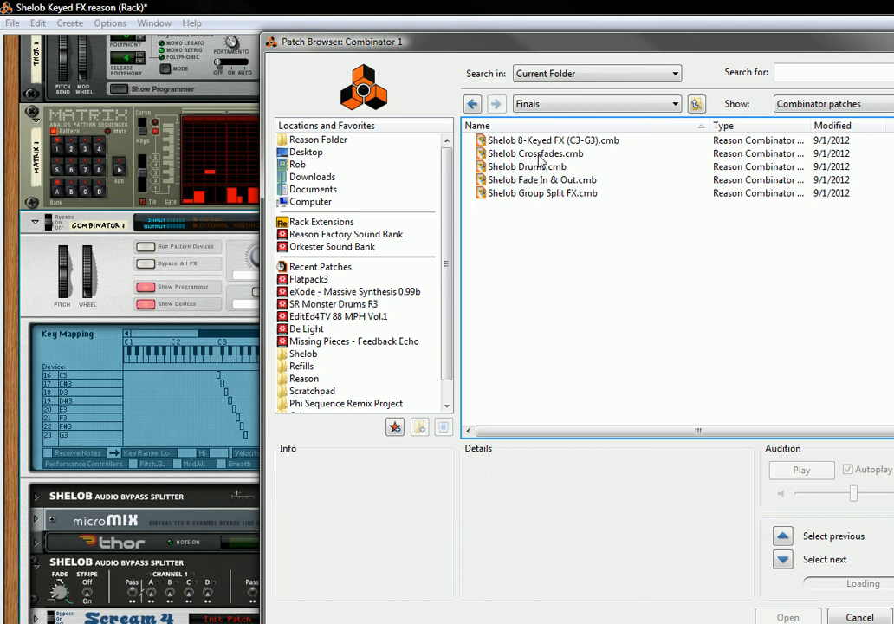
left_click(535, 154)
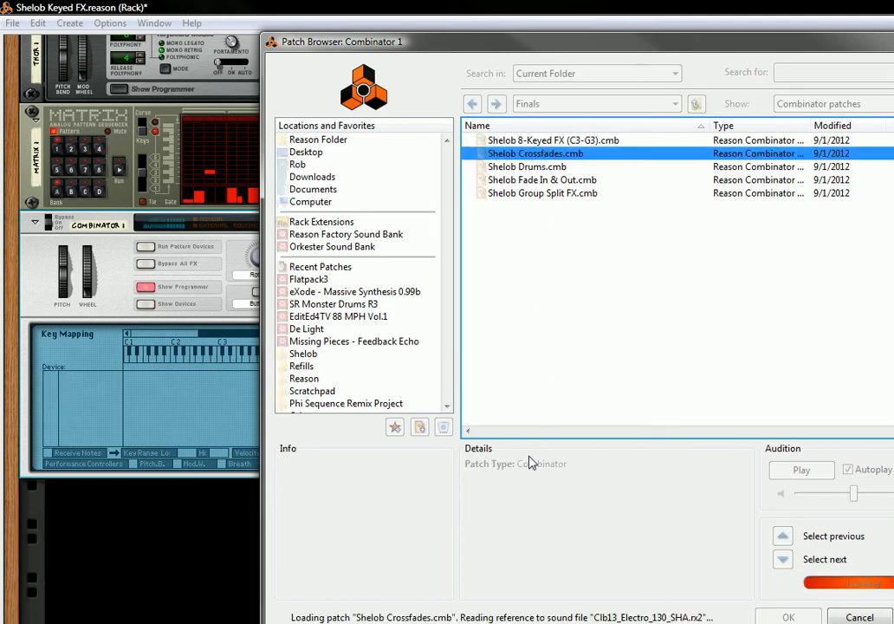
left_click(787, 616)
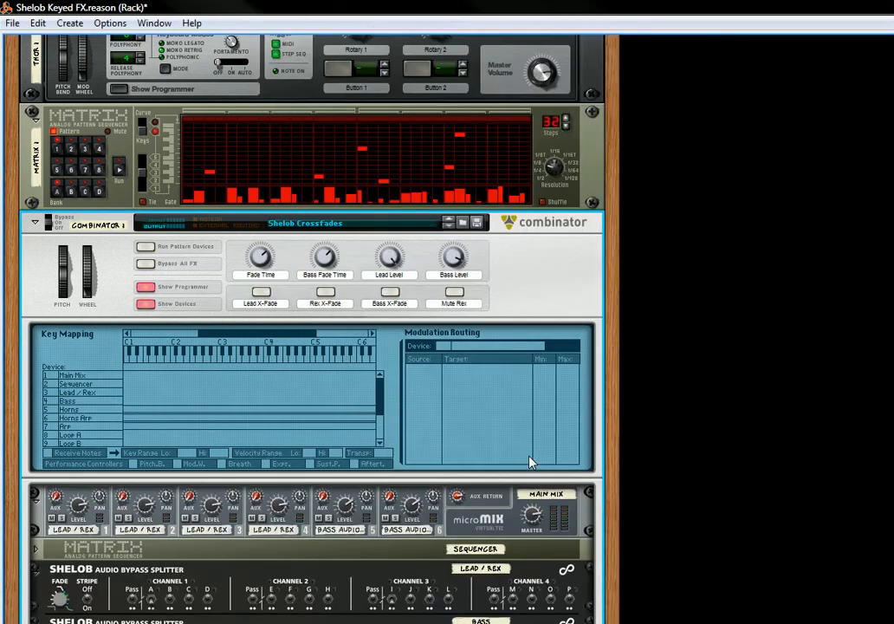
Step: Create a new Shelob Crossfades combinator instrument in the emptied rack
scroll("down", 3)
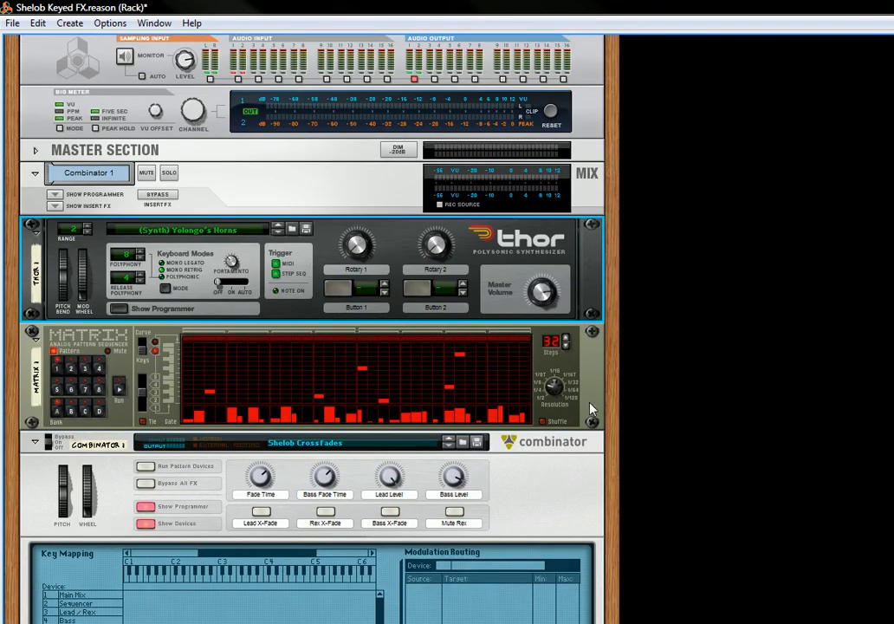
scroll("down", 3)
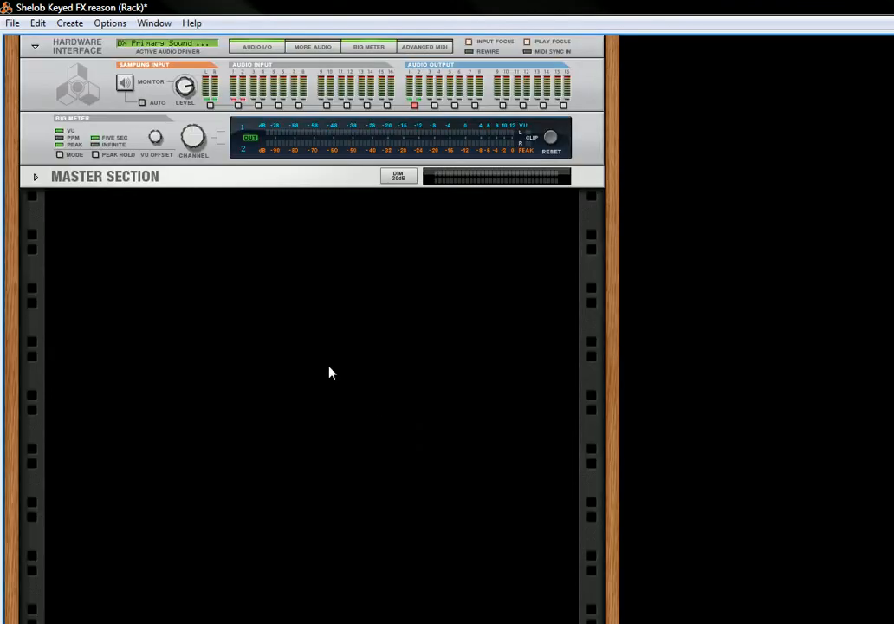
right_click(329, 373)
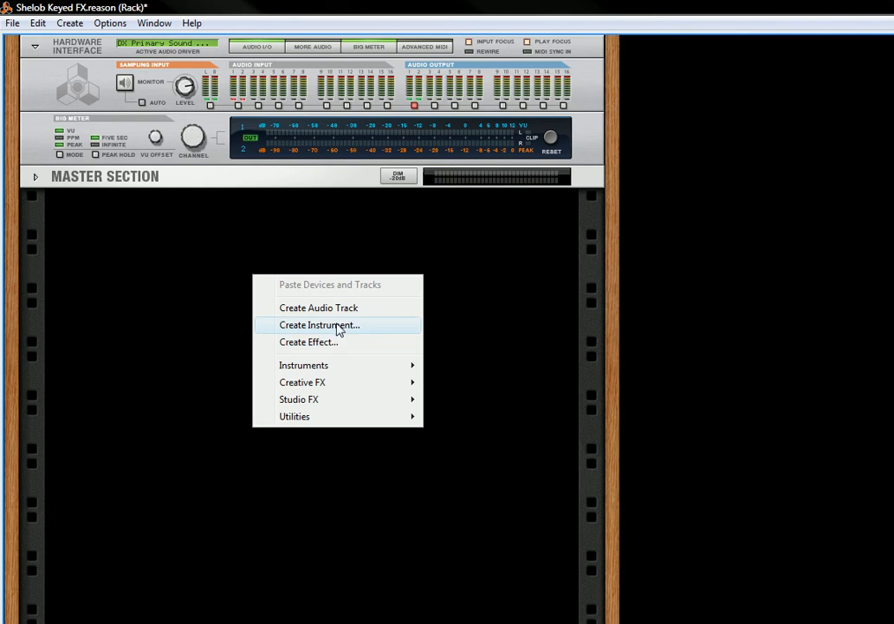
left_click(318, 325)
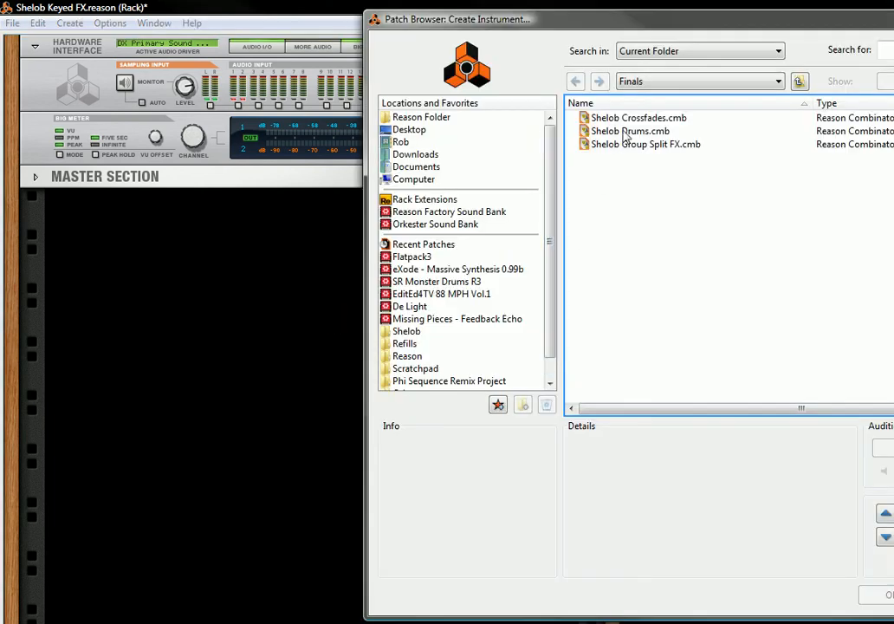
double_click(637, 117)
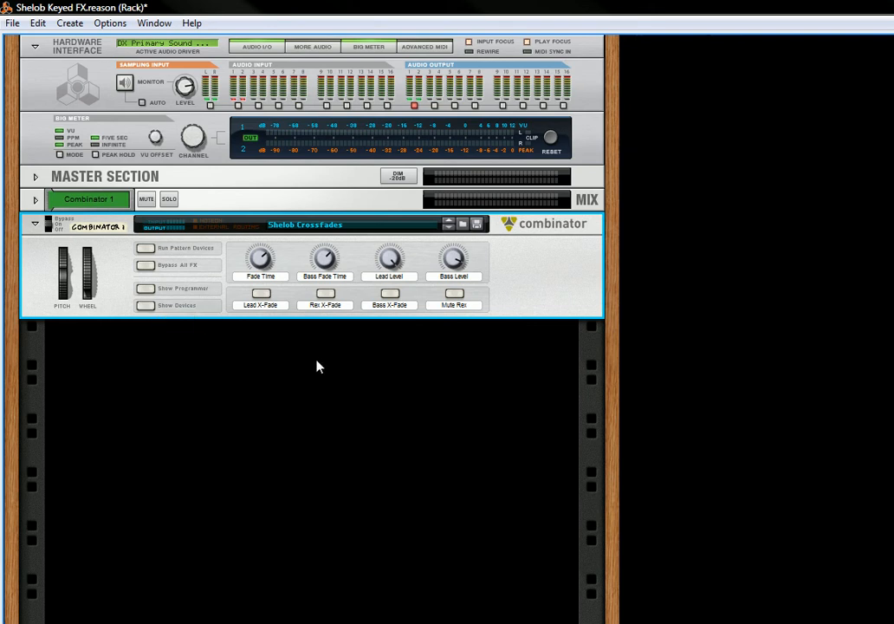
mouse_move(142, 251)
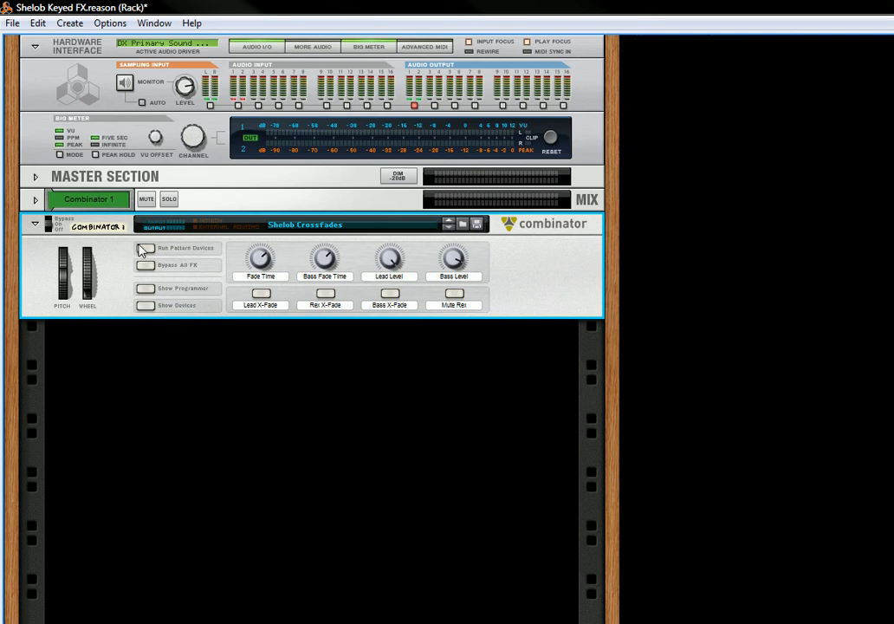
Step: Run the pattern devices, toggle Rex mute, and enable Lead, Rex and Bass crossfades
left_click(145, 248)
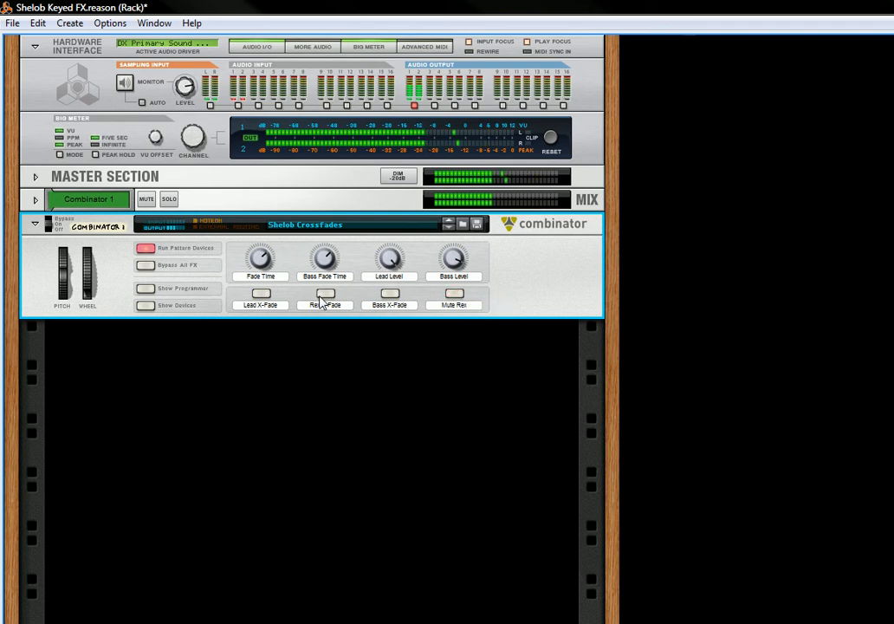
left_click(258, 294)
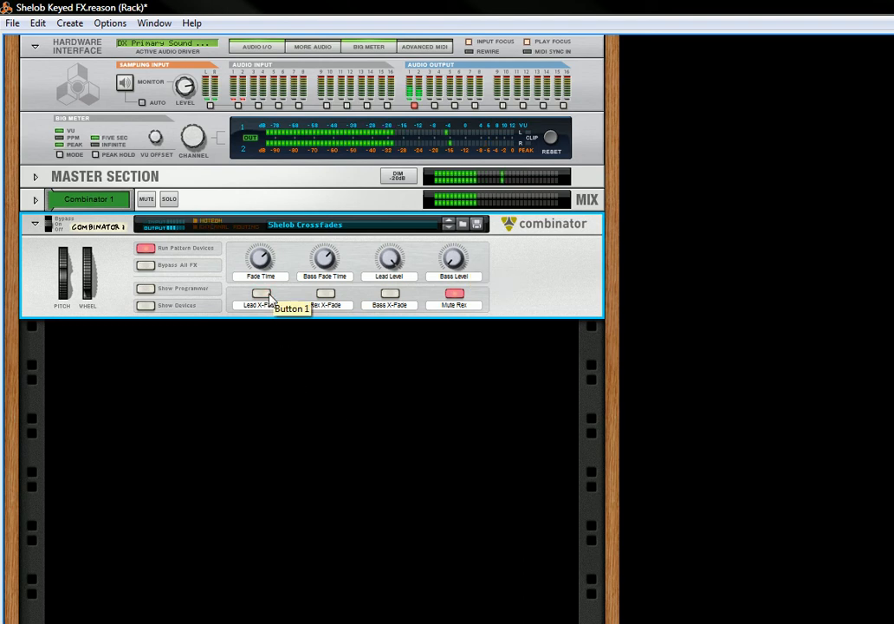
left_click(262, 293)
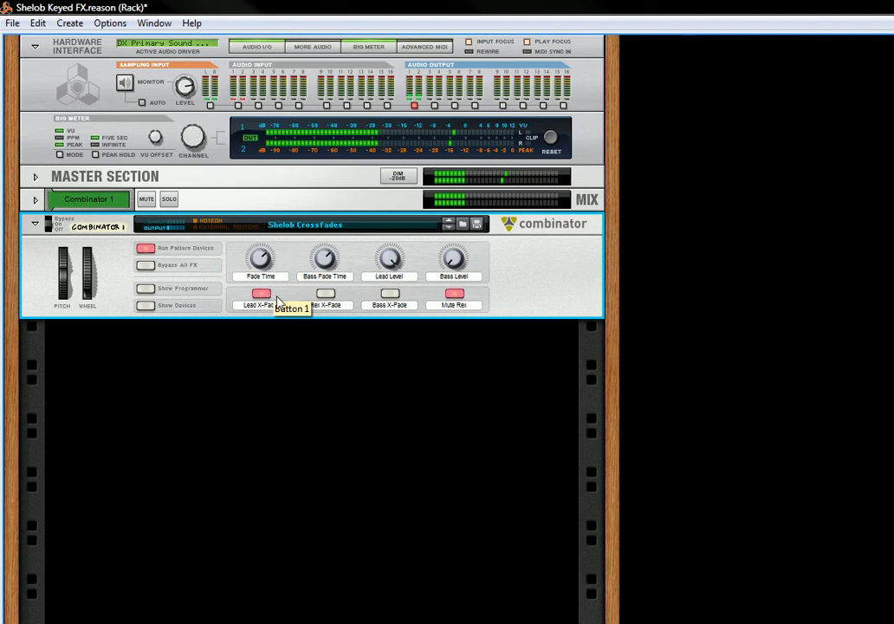
mouse_move(476, 260)
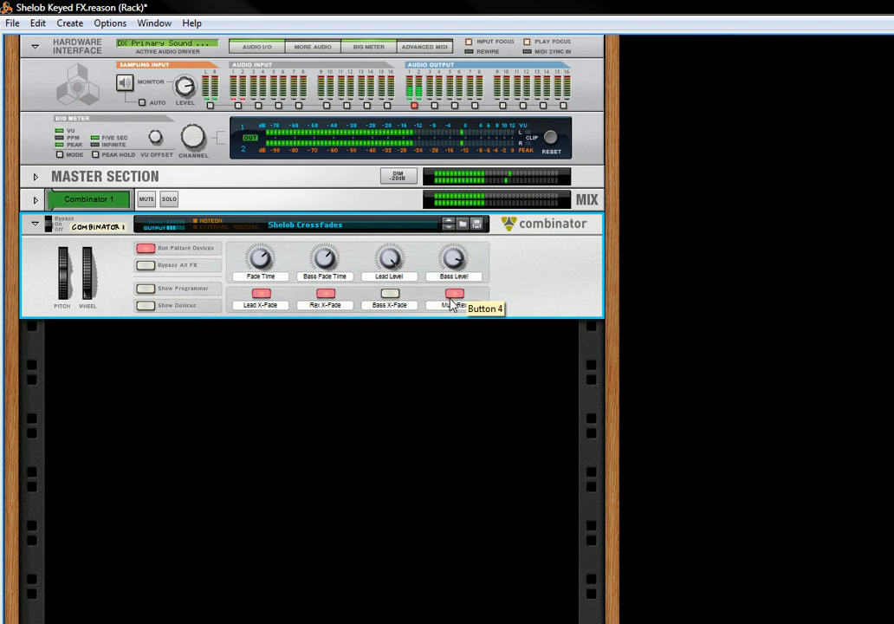
left_click(453, 294)
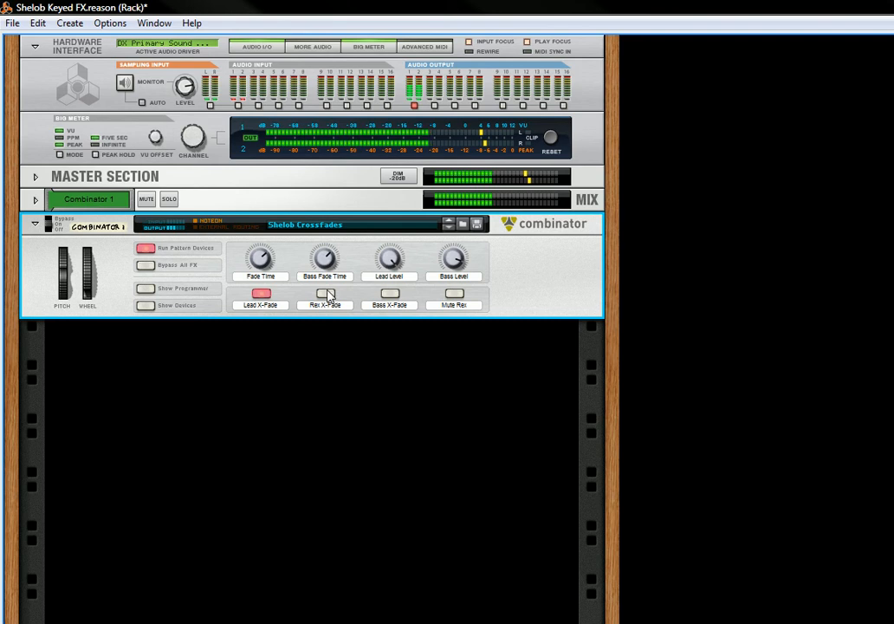
left_click(325, 292)
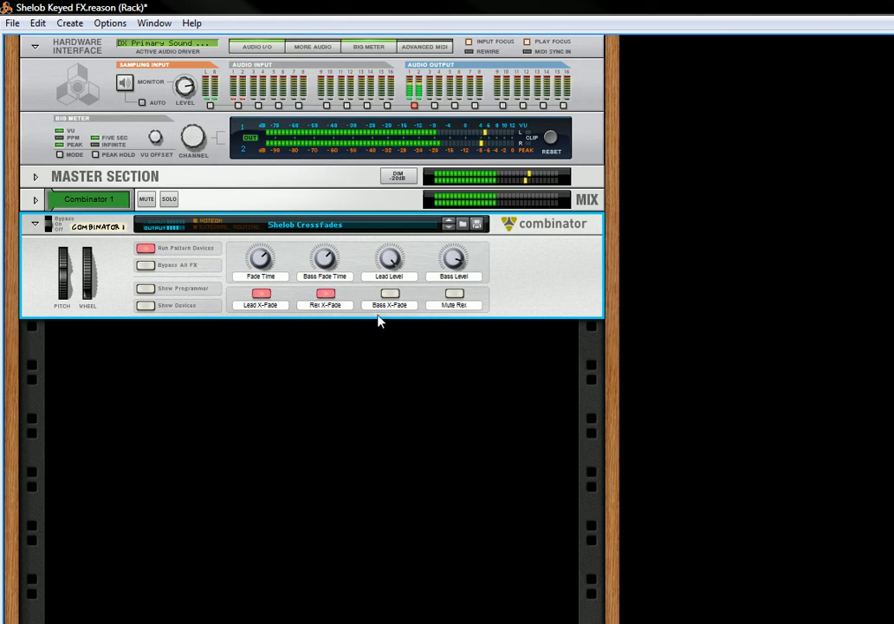
left_click(389, 292)
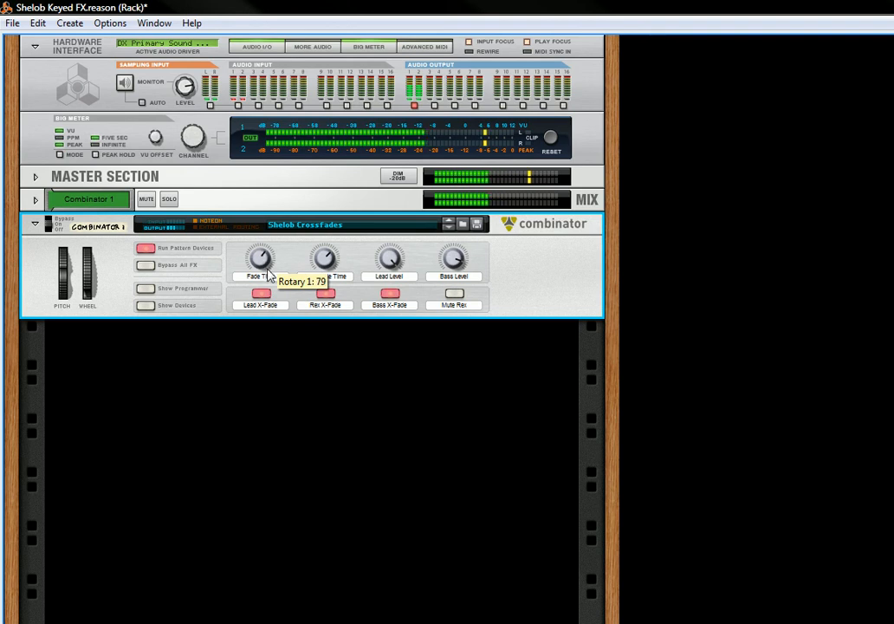
Step: Shorten the crossfade time, change the lead level, and turn on Bass and Lead crossfades
left_click_drag(259, 258, 259, 277)
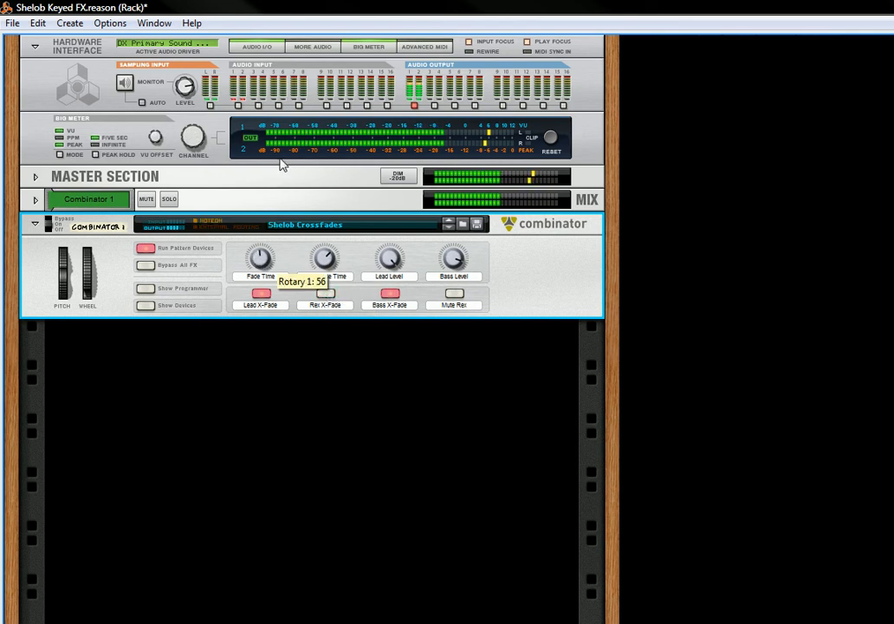
mouse_move(391, 293)
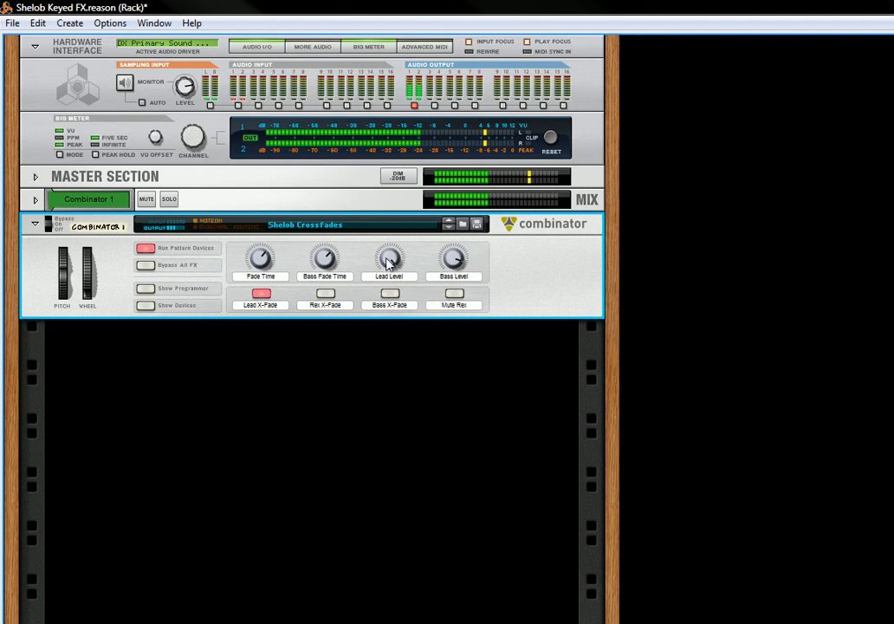
mouse_move(389, 260)
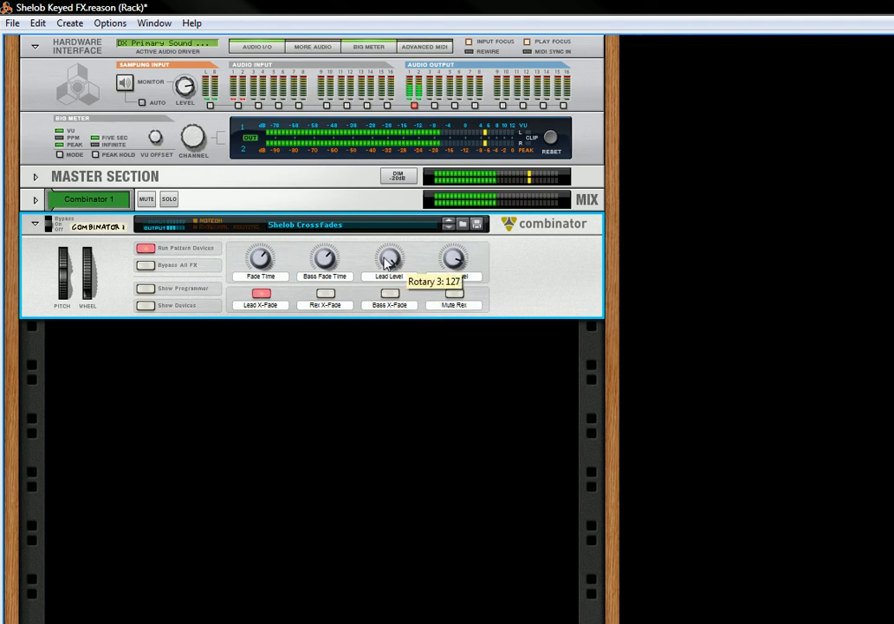
left_click_drag(388, 258, 388, 295)
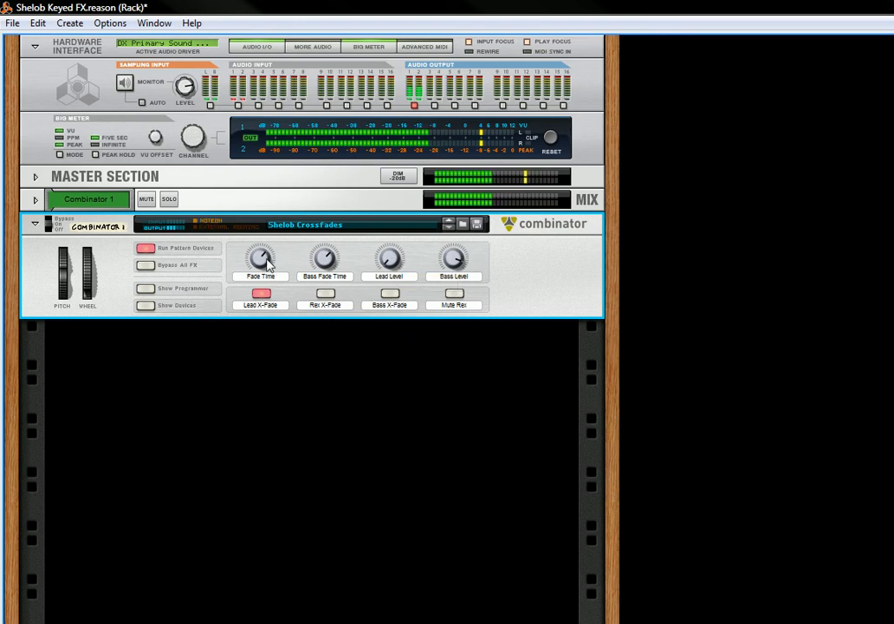
left_click(389, 292)
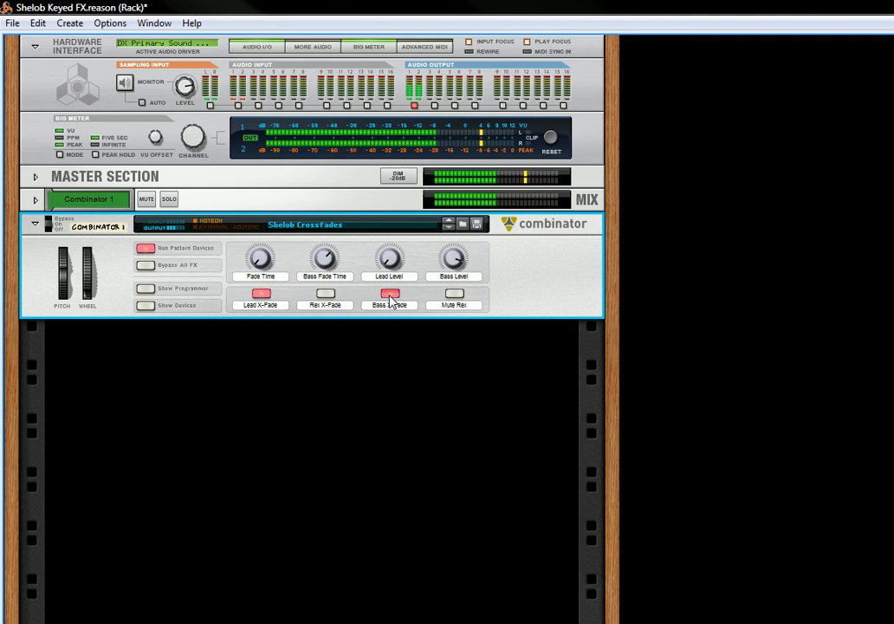
mouse_move(388, 293)
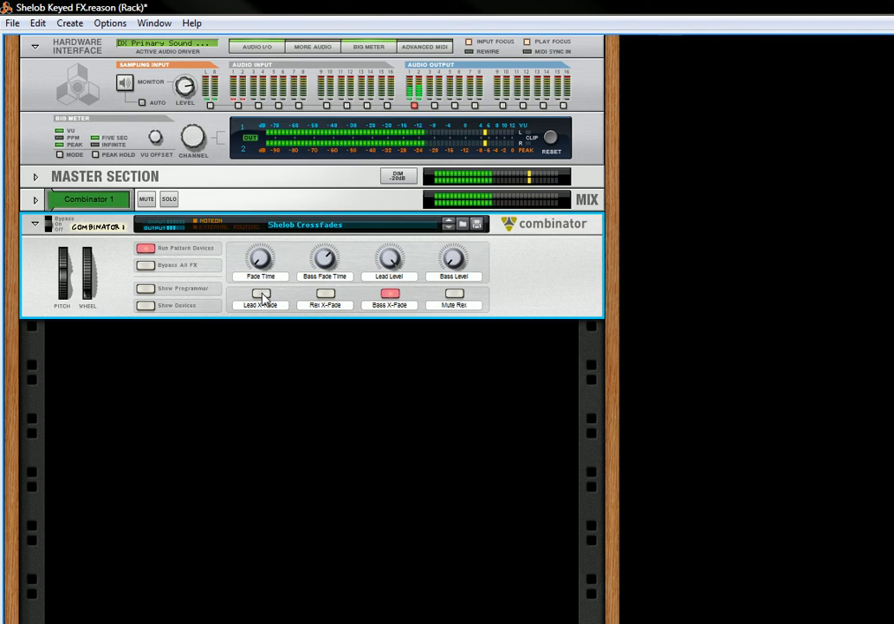
left_click(259, 293)
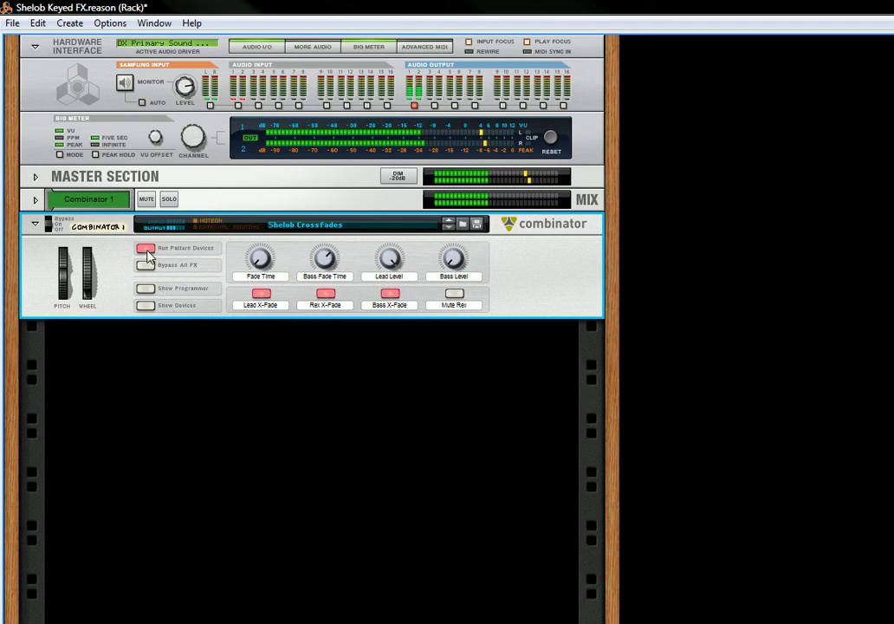
scroll("down", 3)
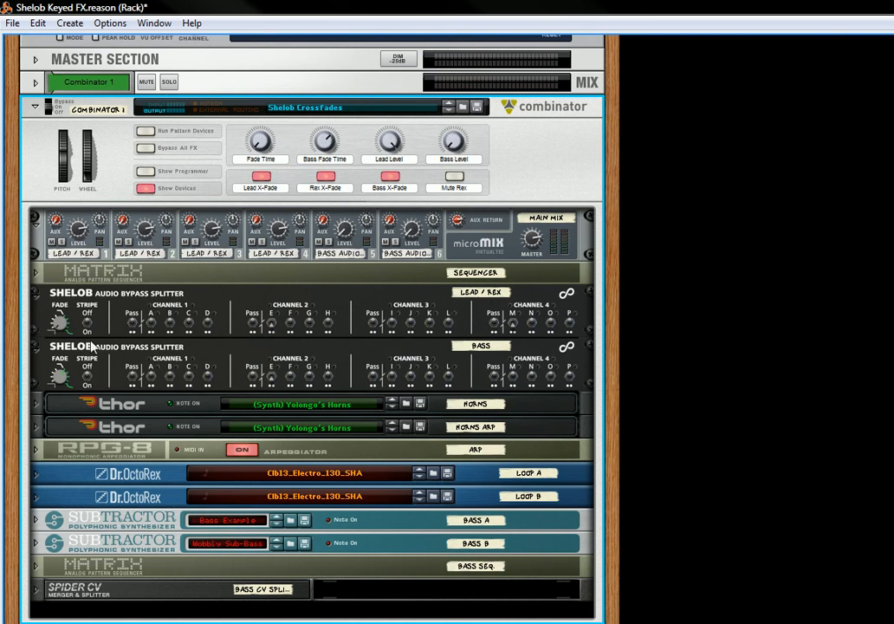
mouse_move(422, 294)
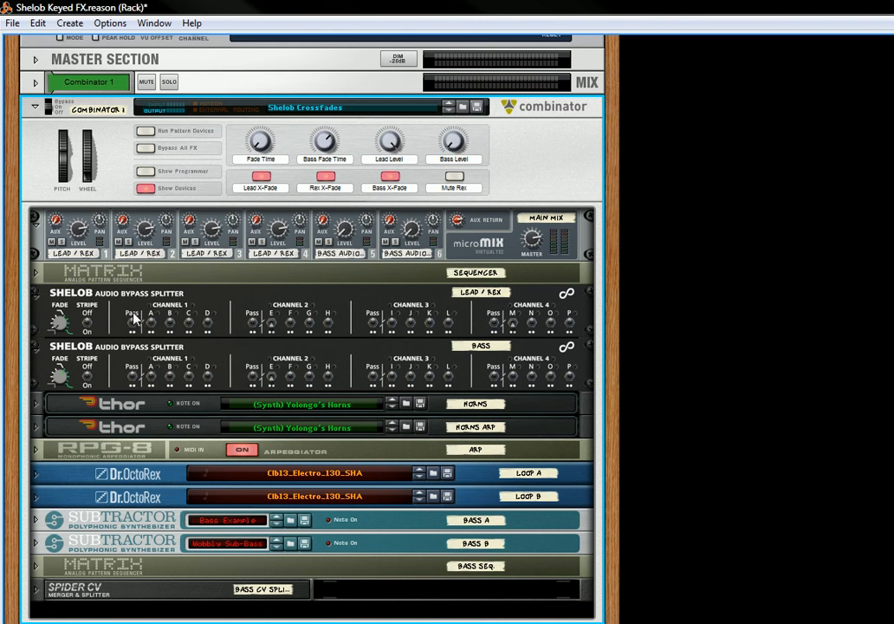
mouse_move(182, 303)
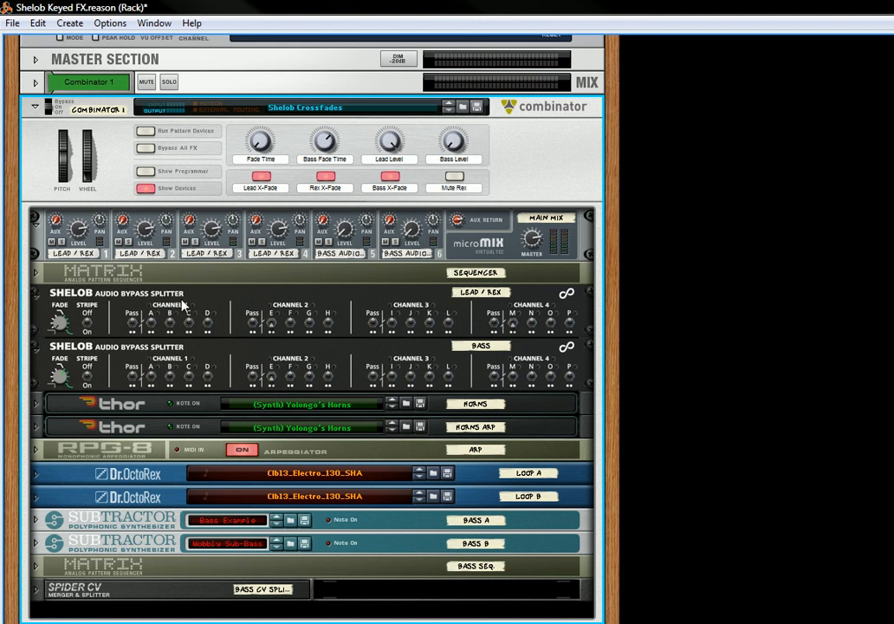
mouse_move(145, 333)
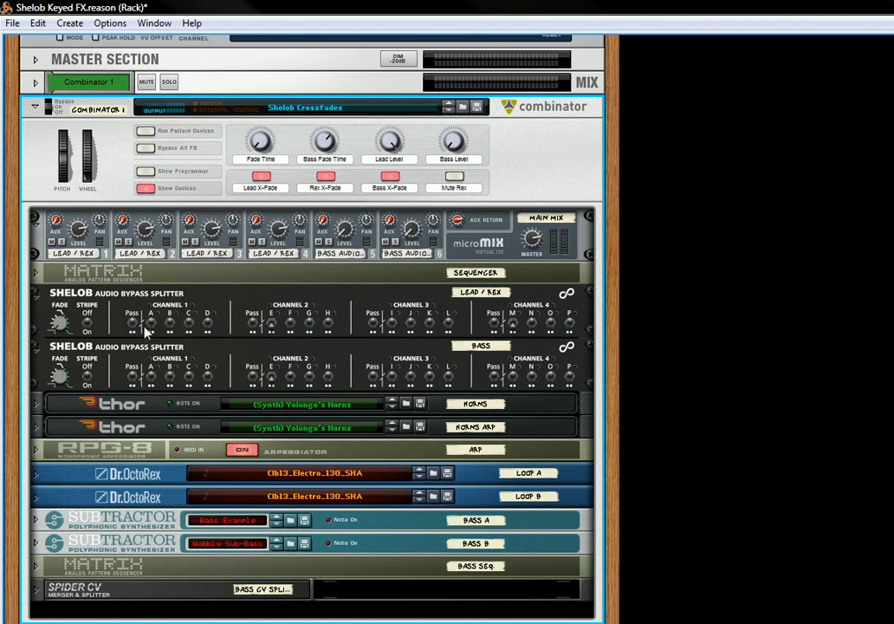
mouse_move(282, 335)
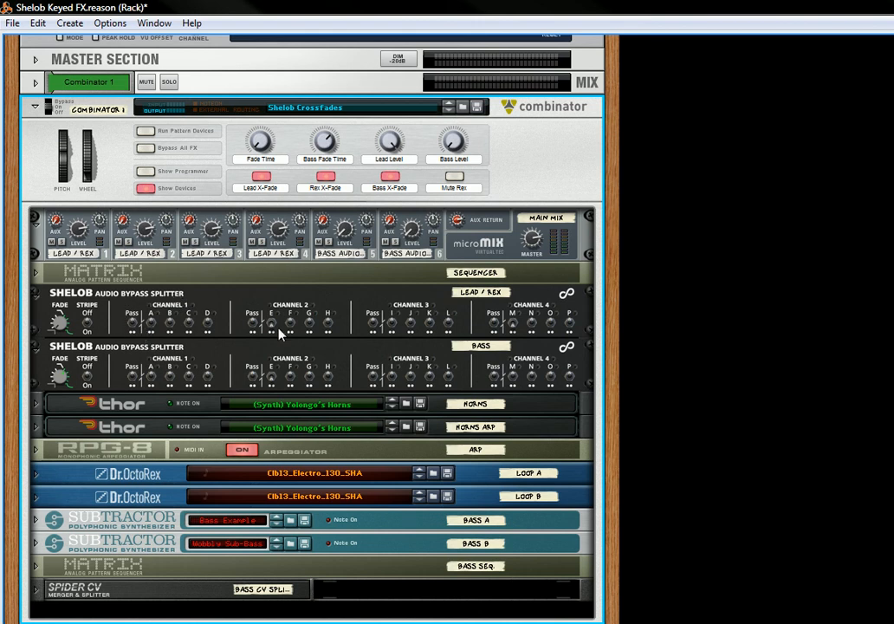
mouse_move(145, 329)
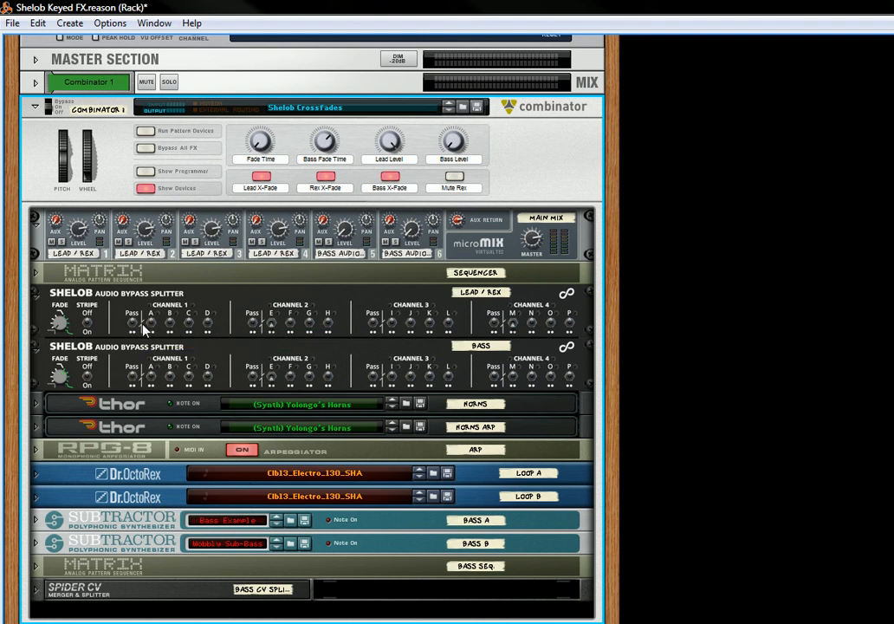
mouse_move(481, 404)
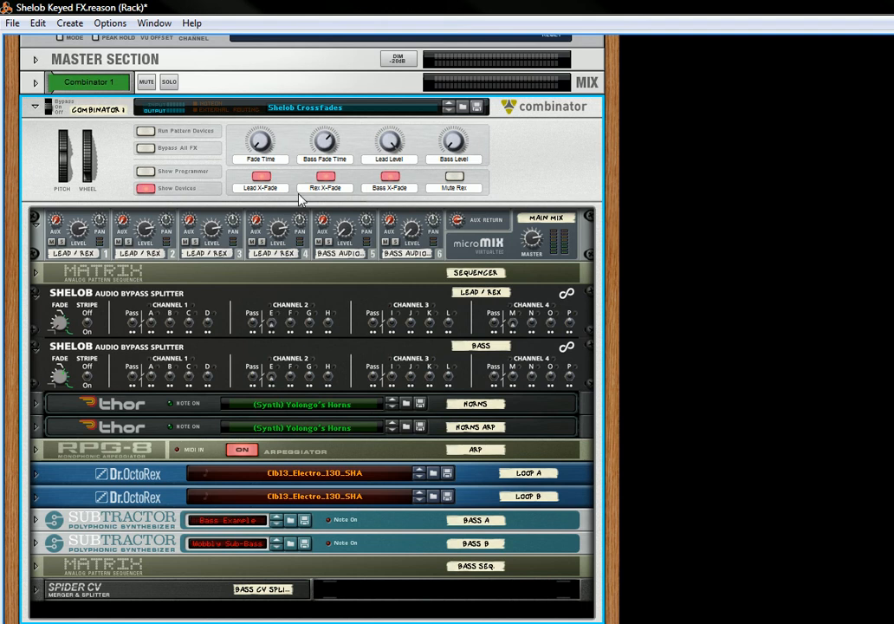
mouse_move(394, 309)
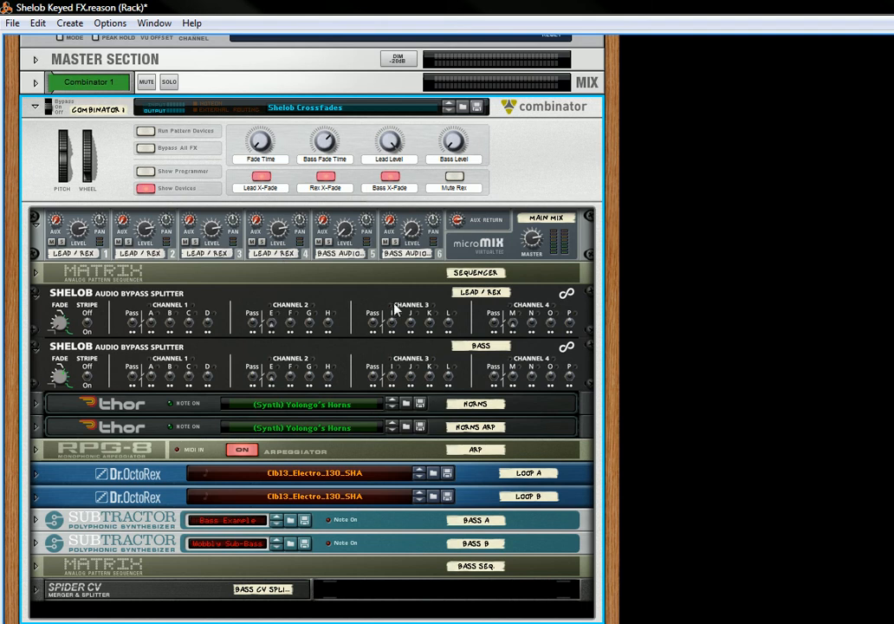
mouse_move(440, 387)
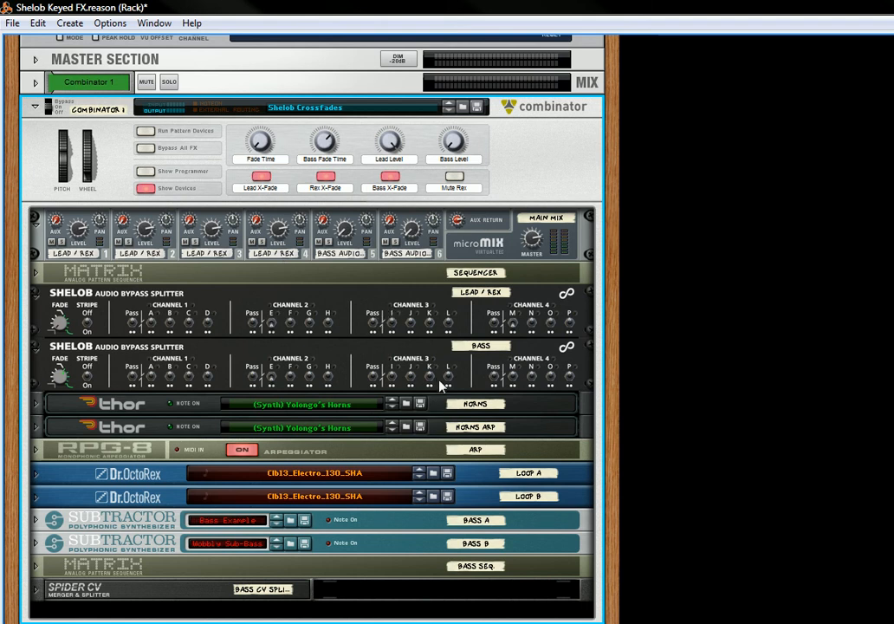
mouse_move(505, 535)
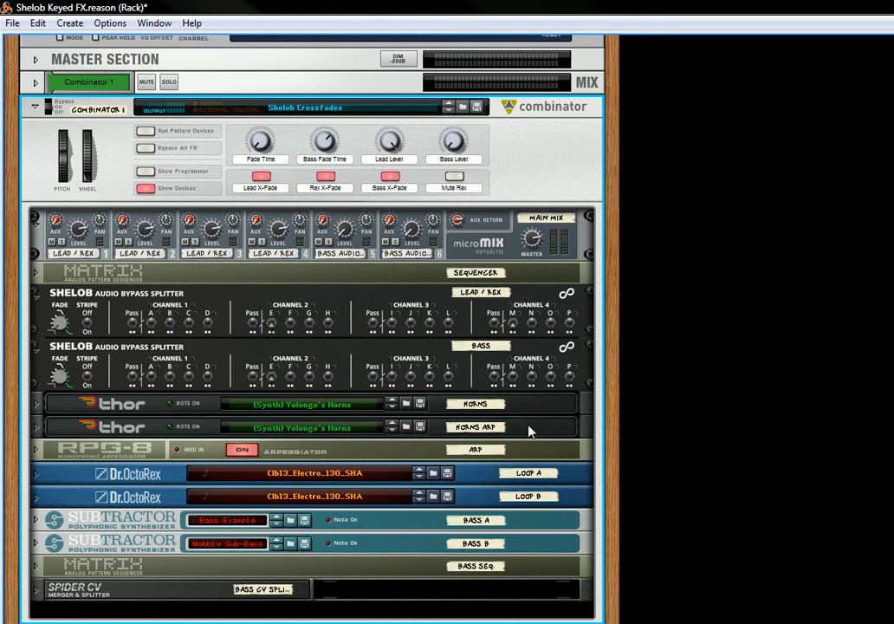
mouse_move(524, 448)
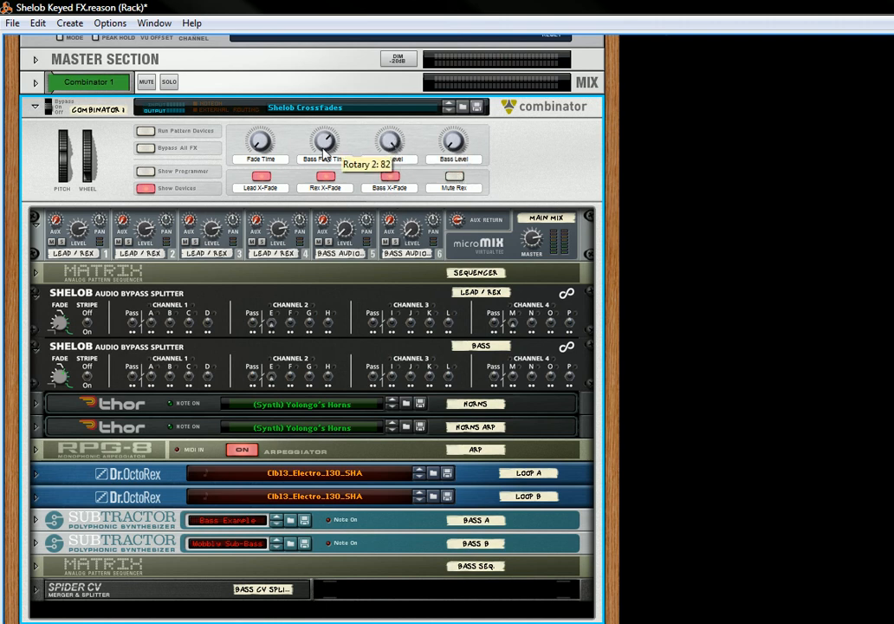
mouse_move(489, 149)
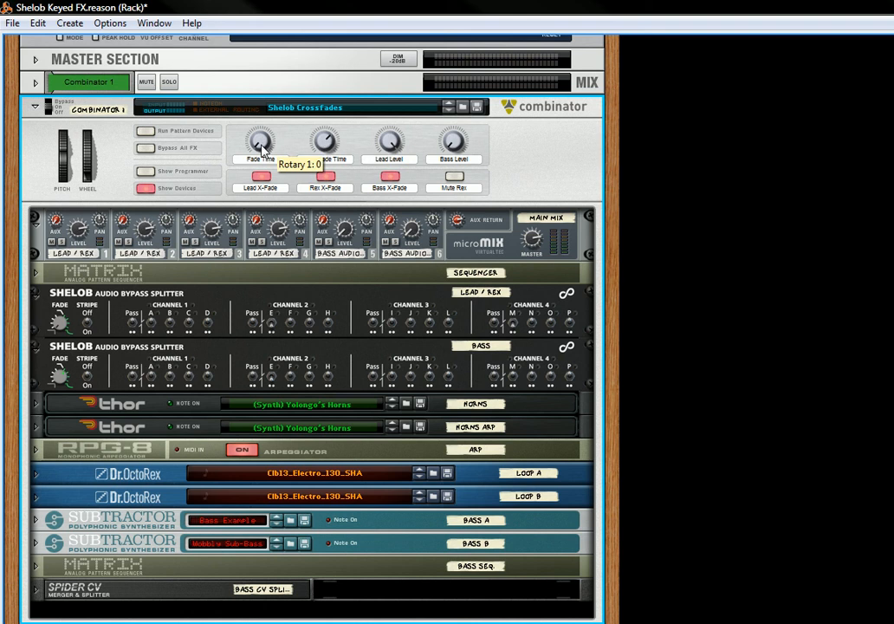
mouse_move(262, 175)
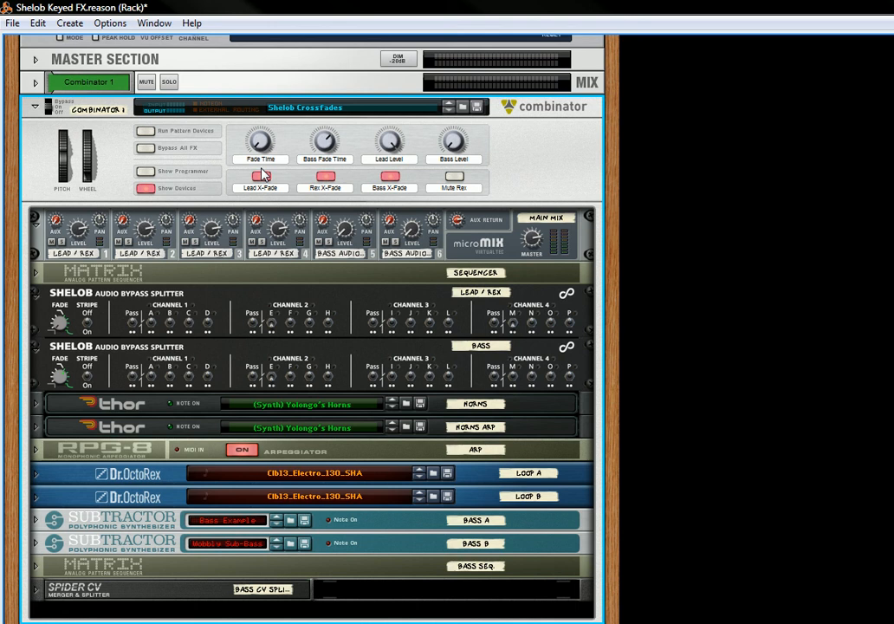
mouse_move(412, 424)
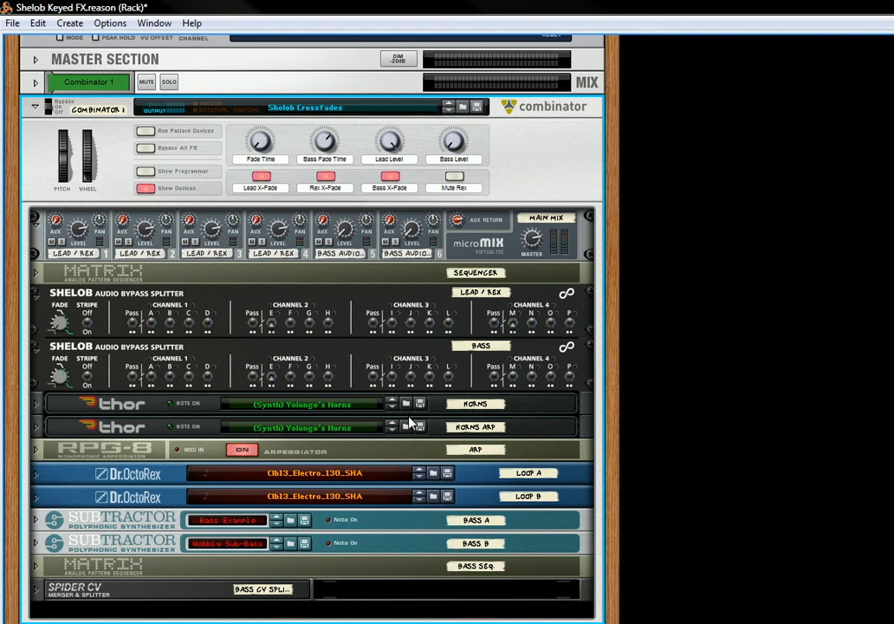
mouse_move(444, 112)
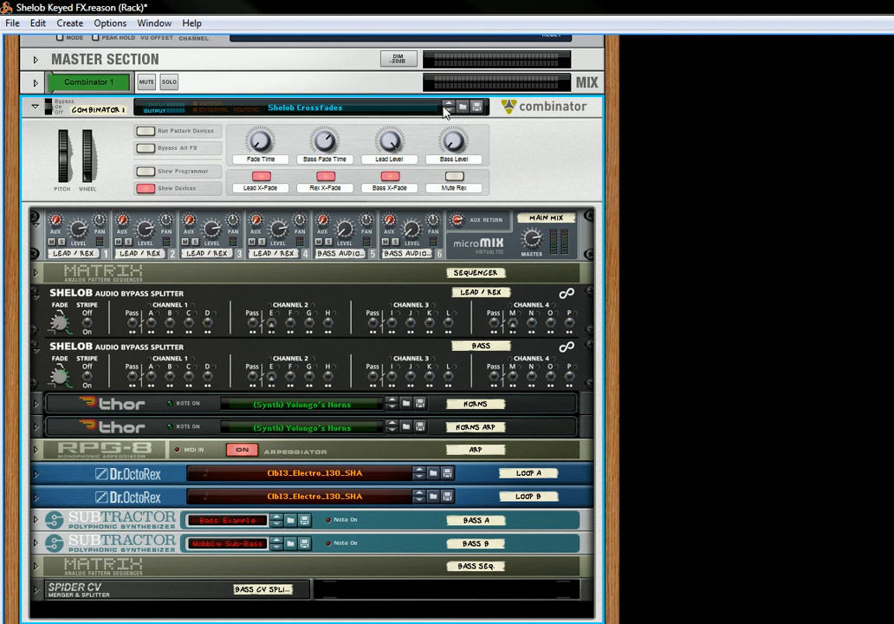
Step: Open the patch list offering Shelob Drums and Group Split FX
left_click(449, 106)
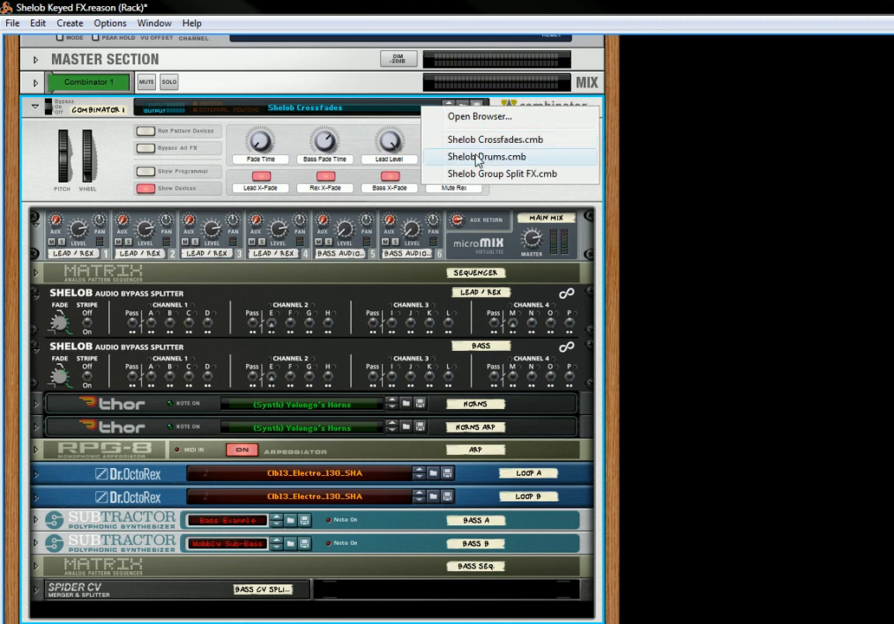
Step: Pick Shelob Drums.cmb from the combinator's patch dropdown
left_click(486, 157)
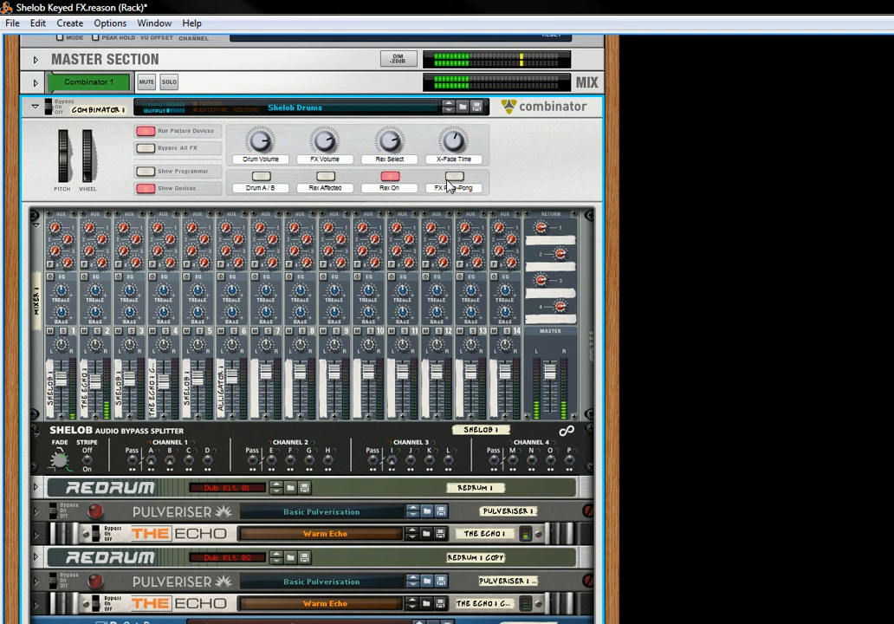
mouse_move(454, 177)
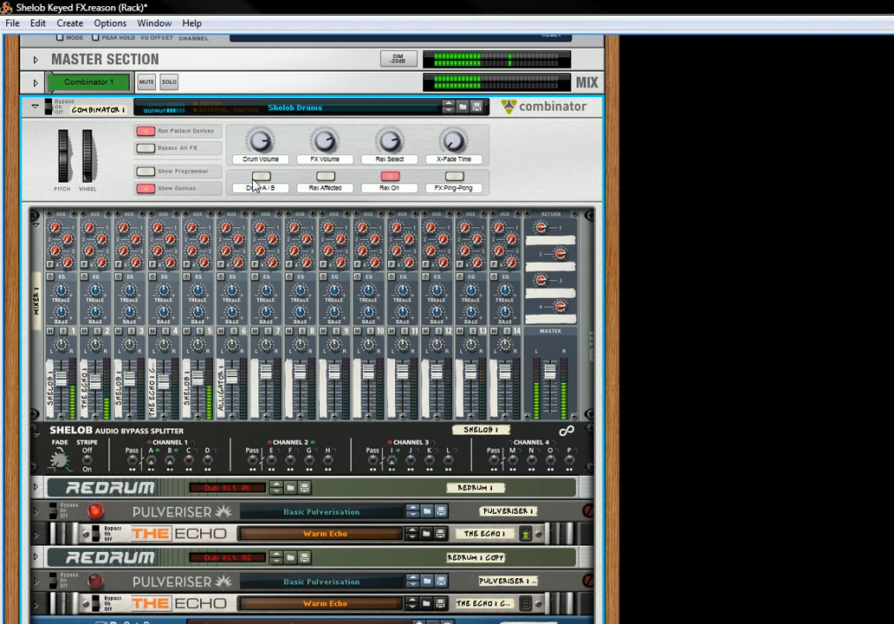
mouse_move(261, 178)
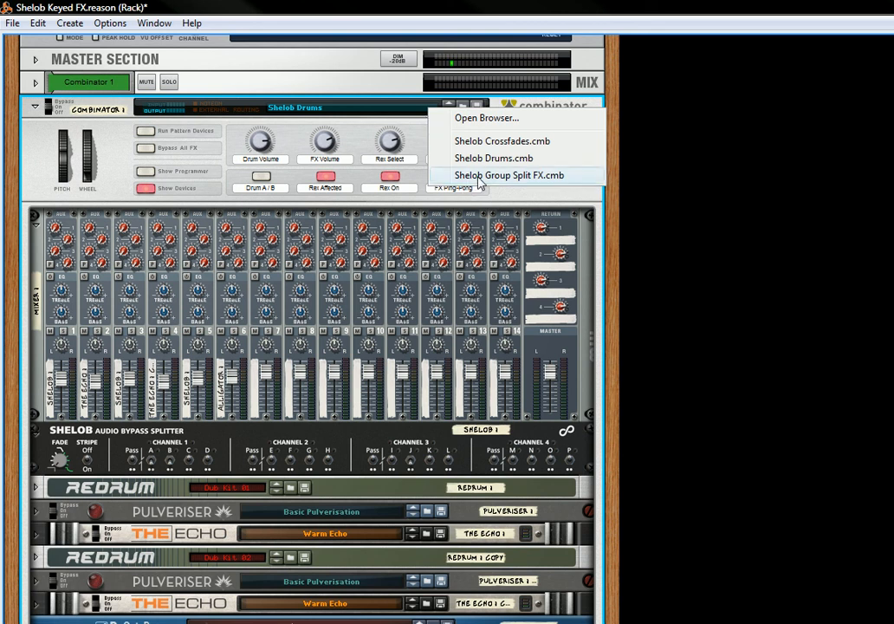
Step: Choose 'Shelob Group Split FX.cmb' from the Combinator patch list
left_click(510, 175)
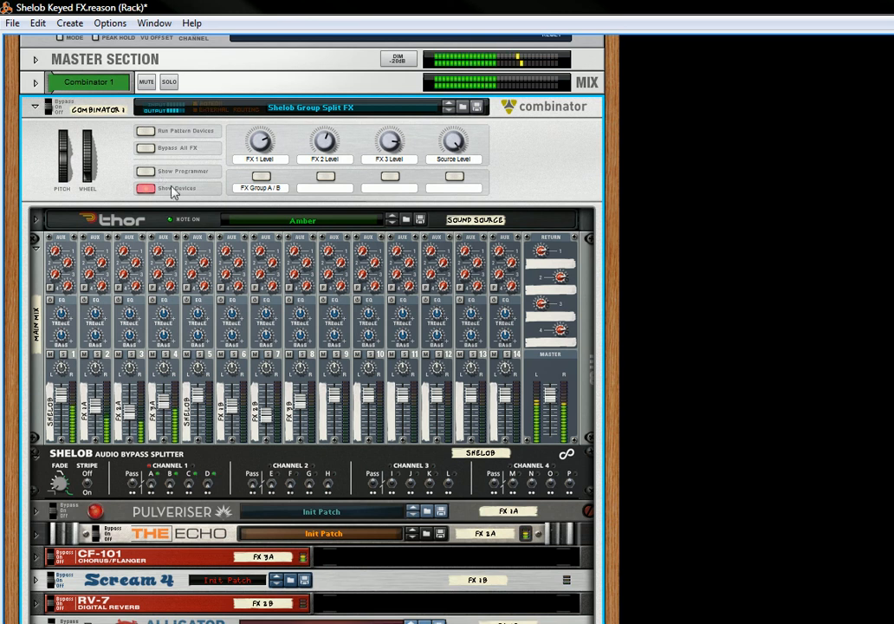
mouse_move(279, 159)
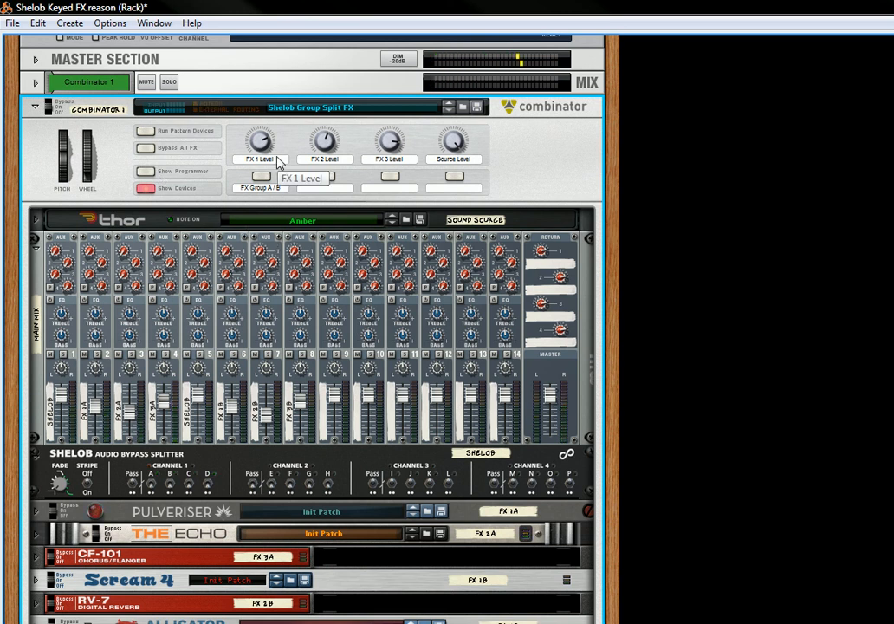
mouse_move(208, 429)
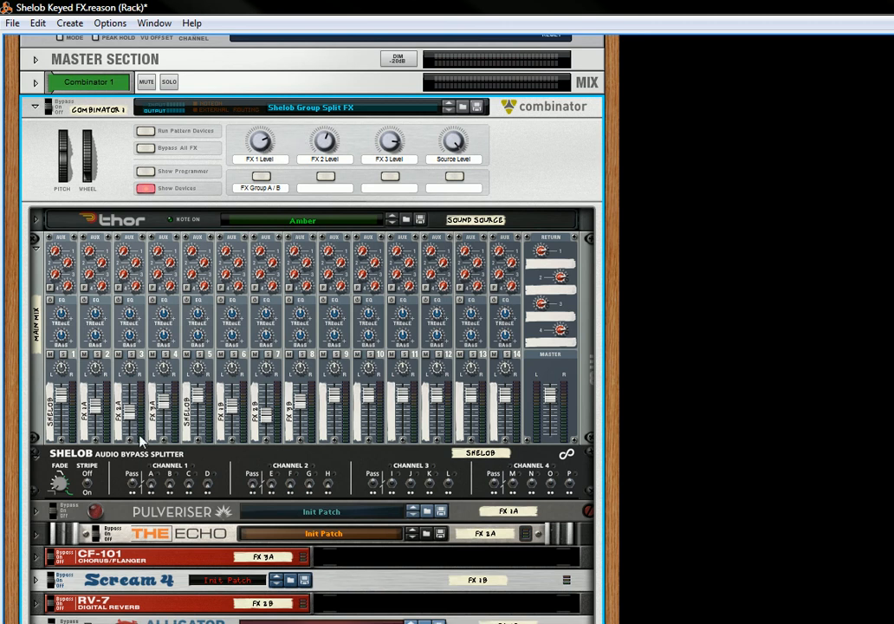
mouse_move(361, 229)
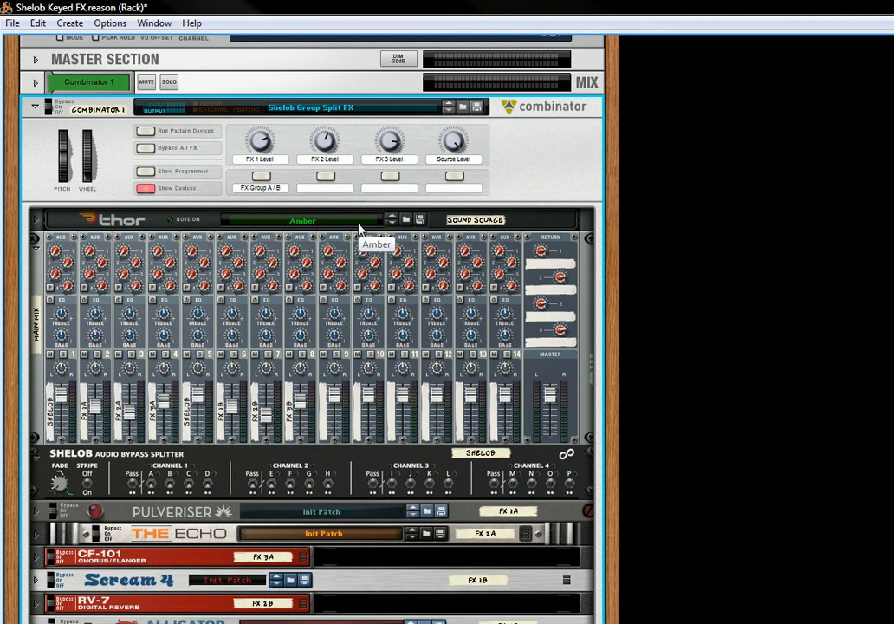
mouse_move(424, 107)
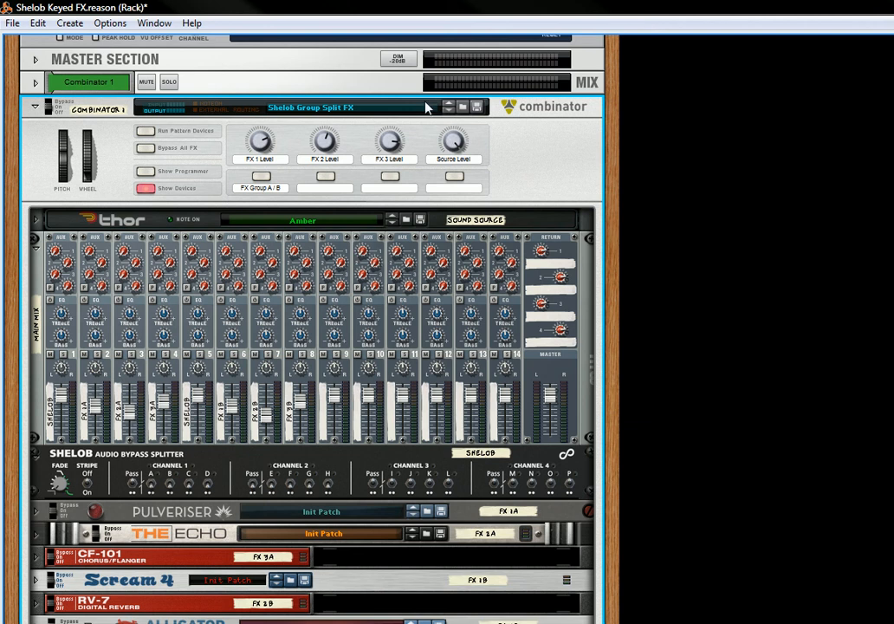